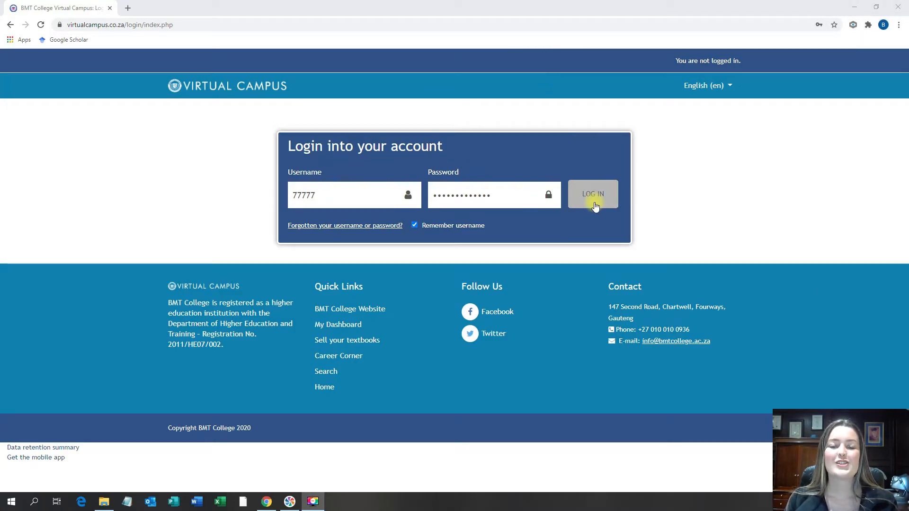
Log in and show the navigation drawer listing the enrolled diploma courses
left_click(592, 193)
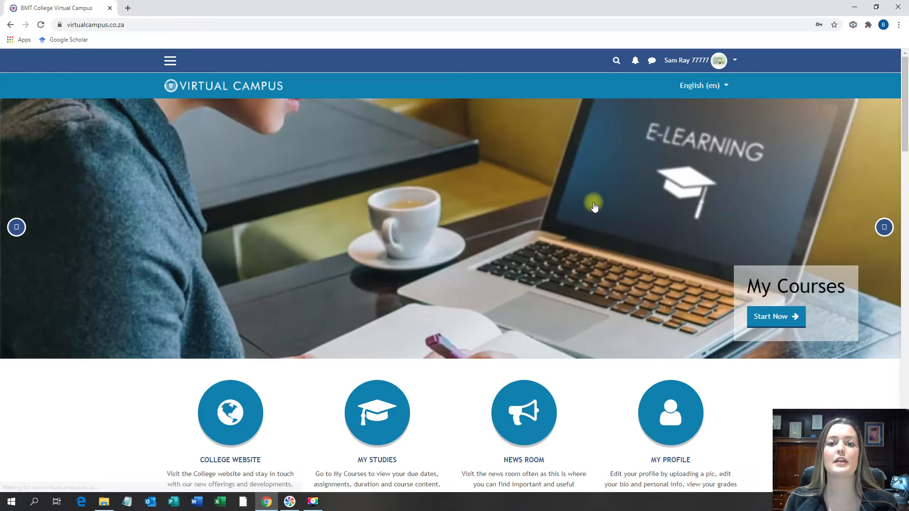
mouse_move(236, 128)
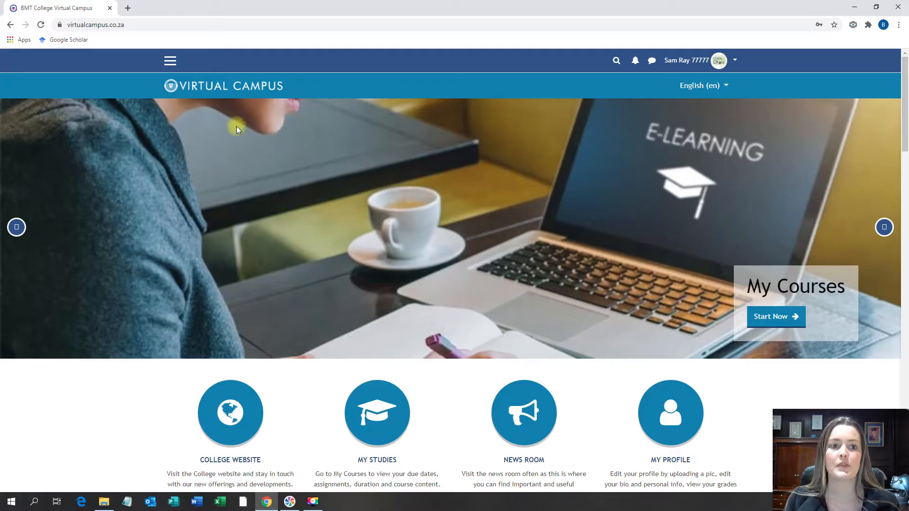
left_click(170, 60)
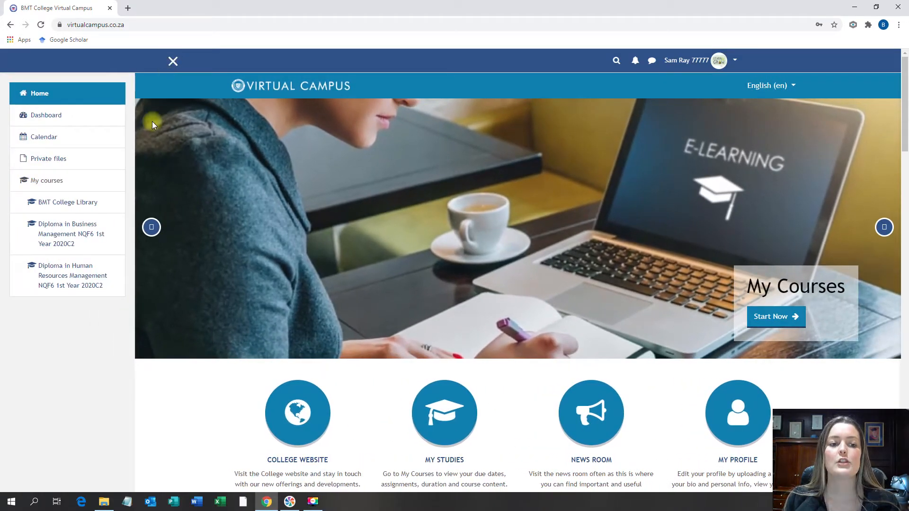
mouse_move(99, 234)
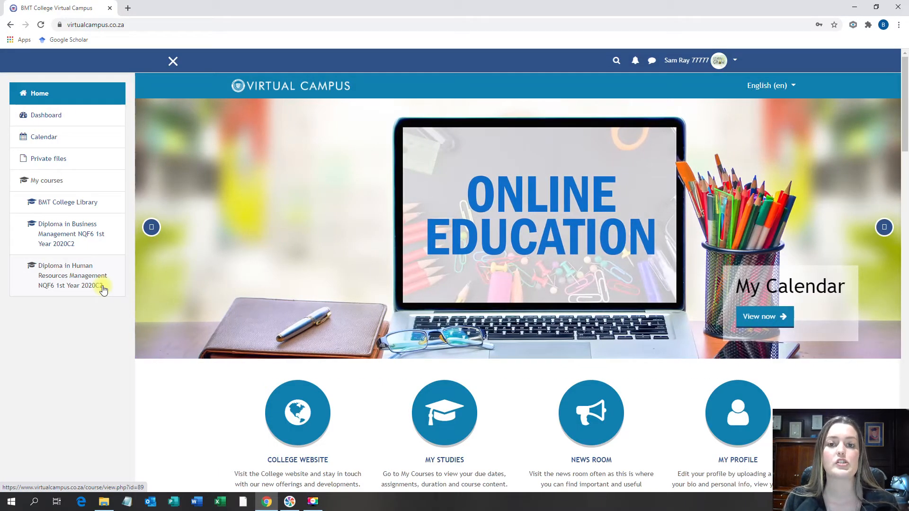
mouse_move(94, 272)
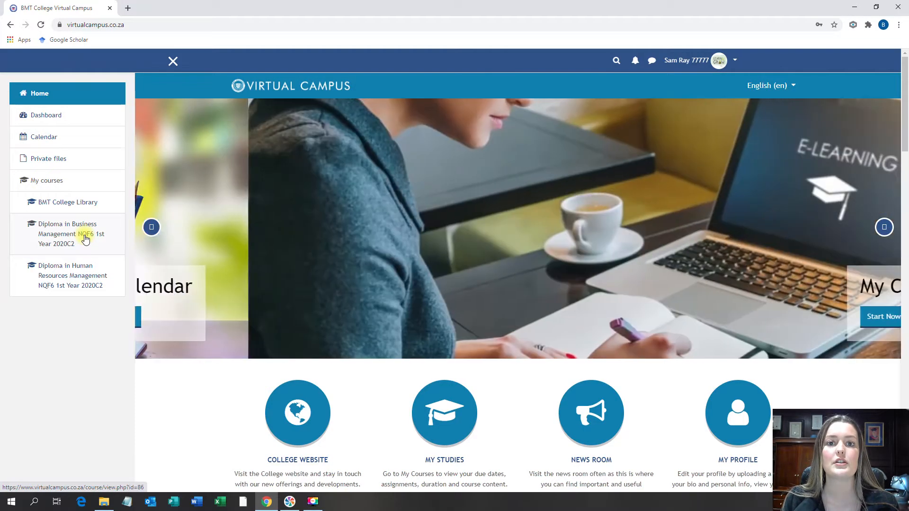
Open 'Diploma in Business Management NQF6 1st Year 2020C2' from My courses and view its announcements
left_click(74, 233)
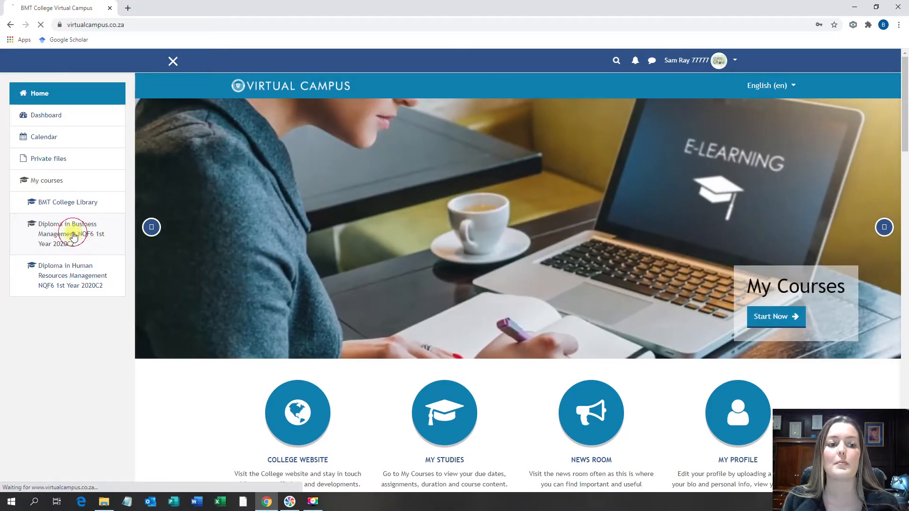
left_click(71, 234)
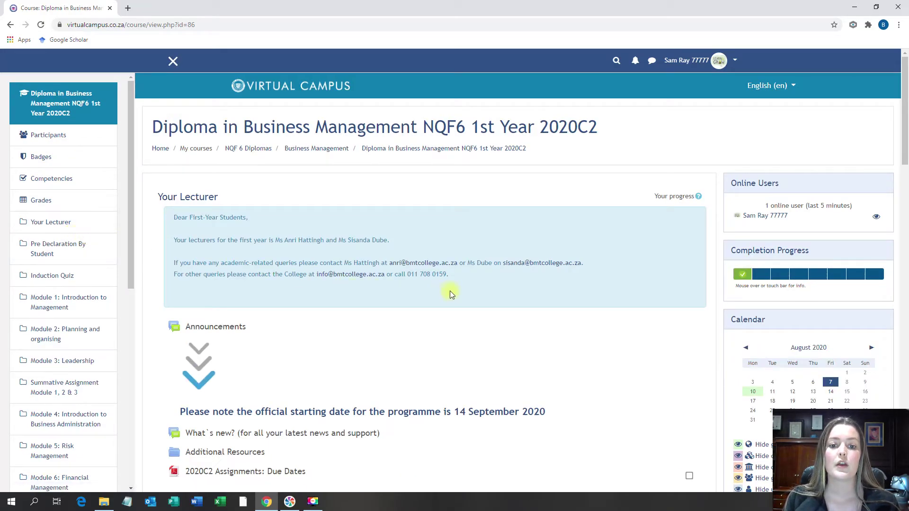
mouse_move(472, 292)
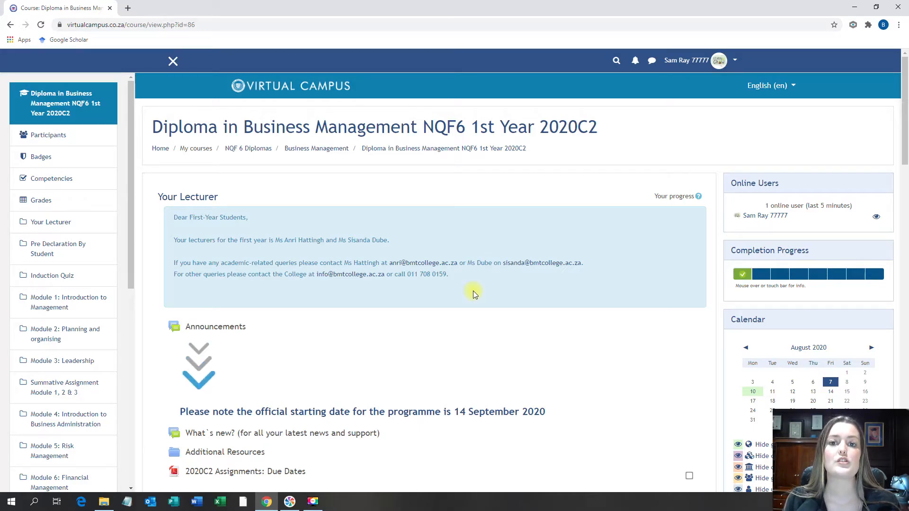
mouse_move(453, 284)
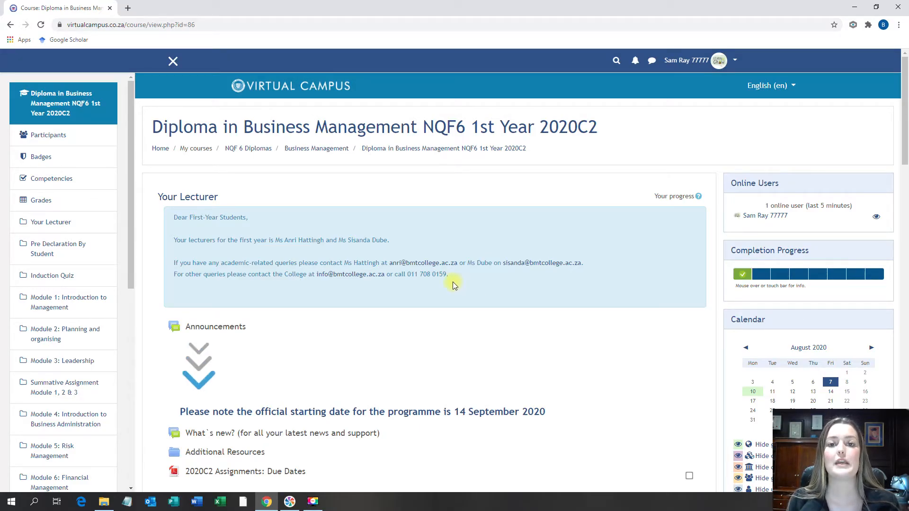
mouse_move(520, 282)
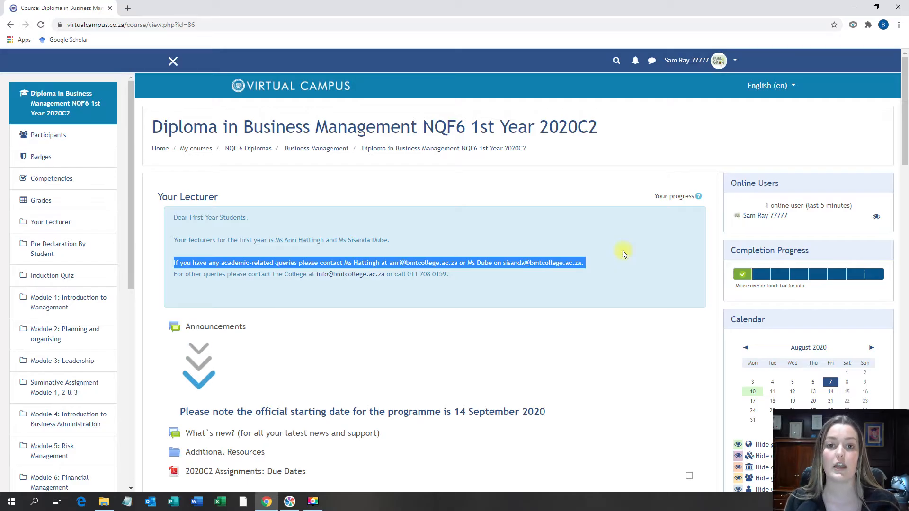
scroll("down", 3)
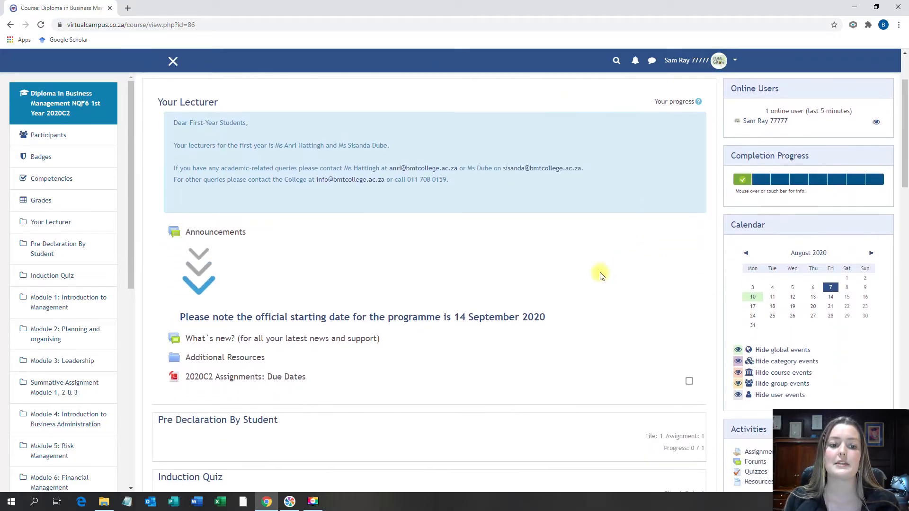
mouse_move(228, 347)
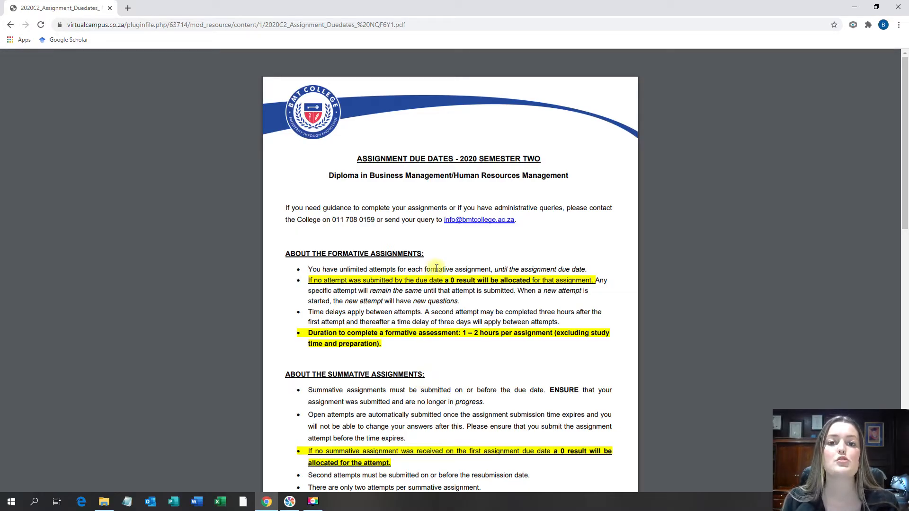
mouse_move(461, 302)
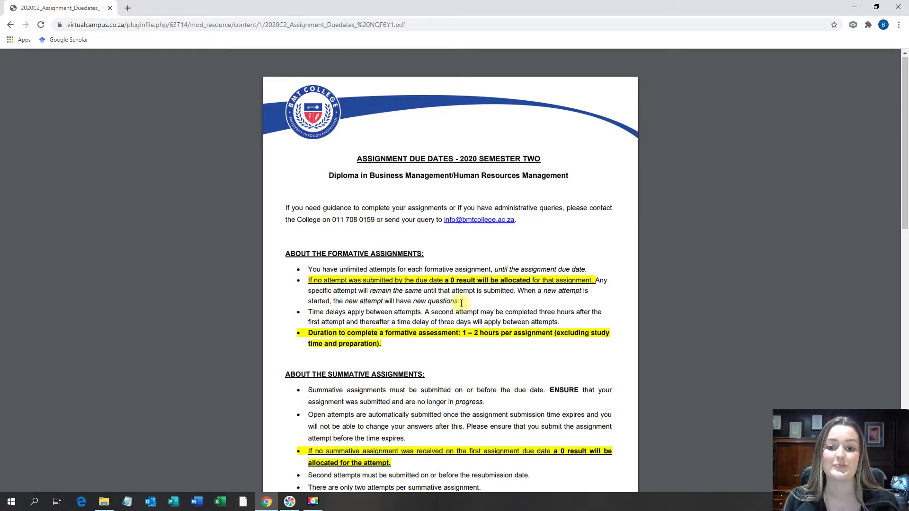
Scroll the 2020C2 Assignment Due Dates PDF down to the module due-date table
scroll("down", 3)
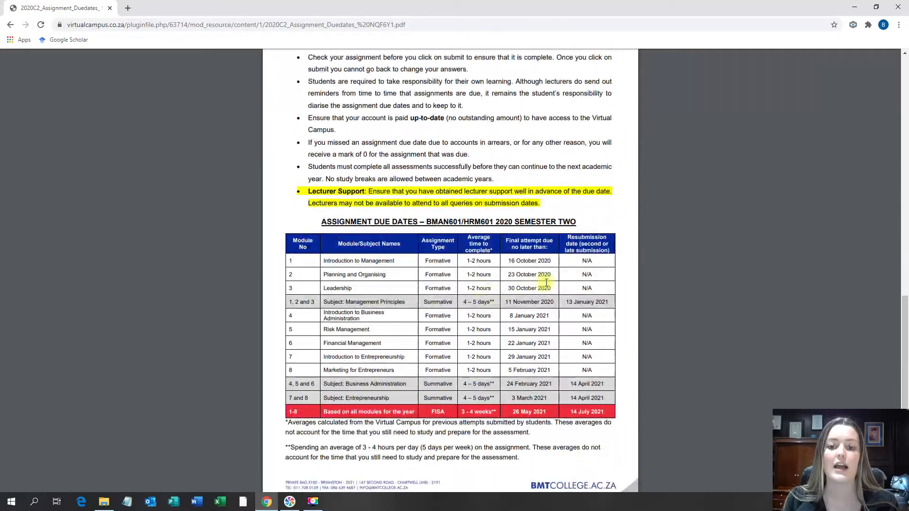
mouse_move(617, 376)
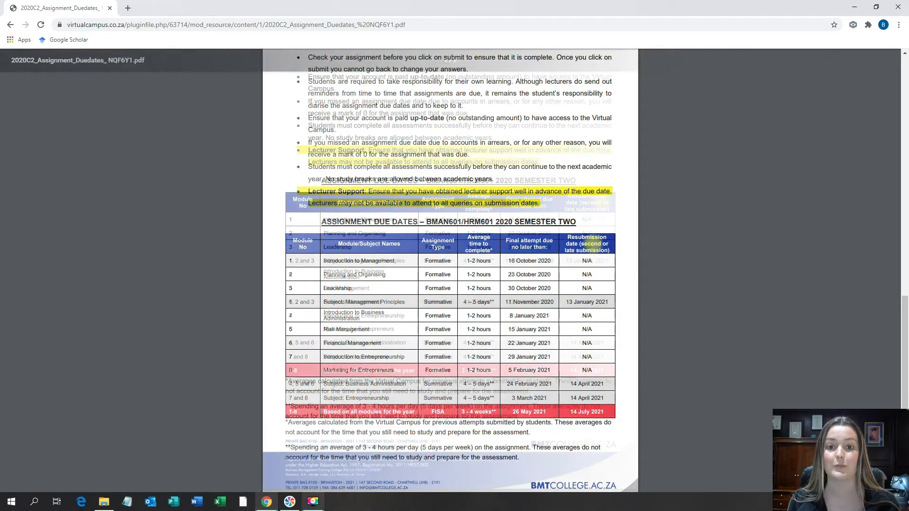
scroll("down", 3)
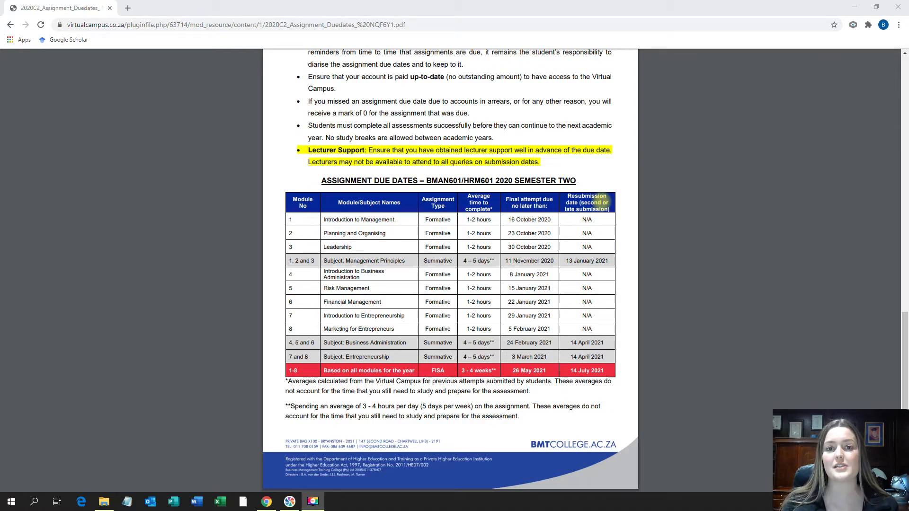
mouse_move(156, 56)
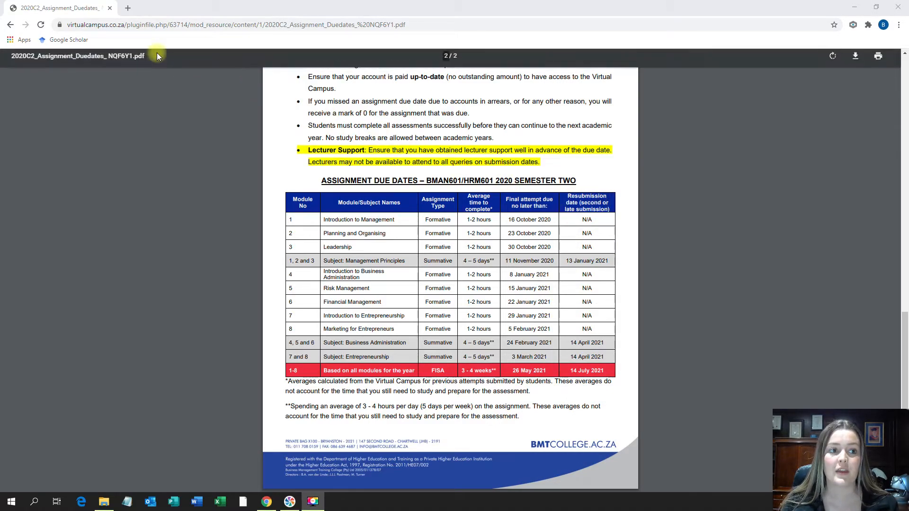
Go back from the PDF to the course page and reshow the course navigation of modules and assessments
left_click(10, 25)
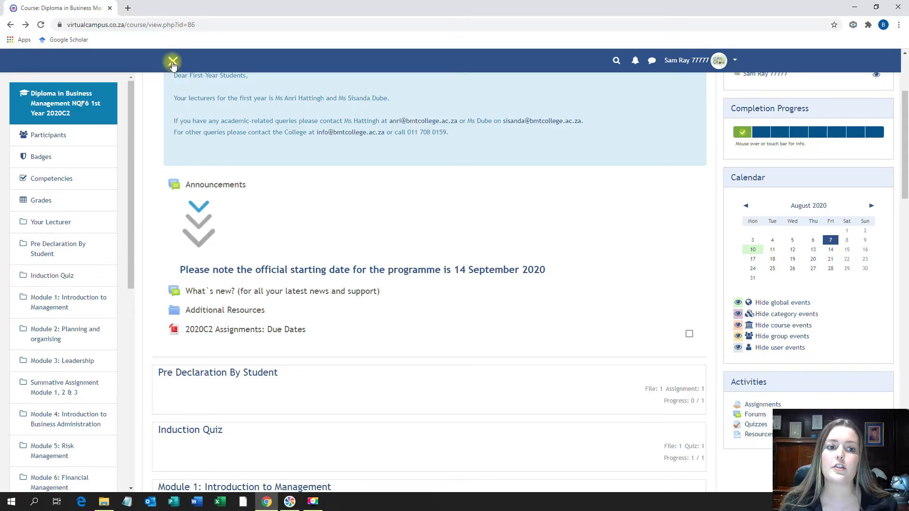
left_click(172, 62)
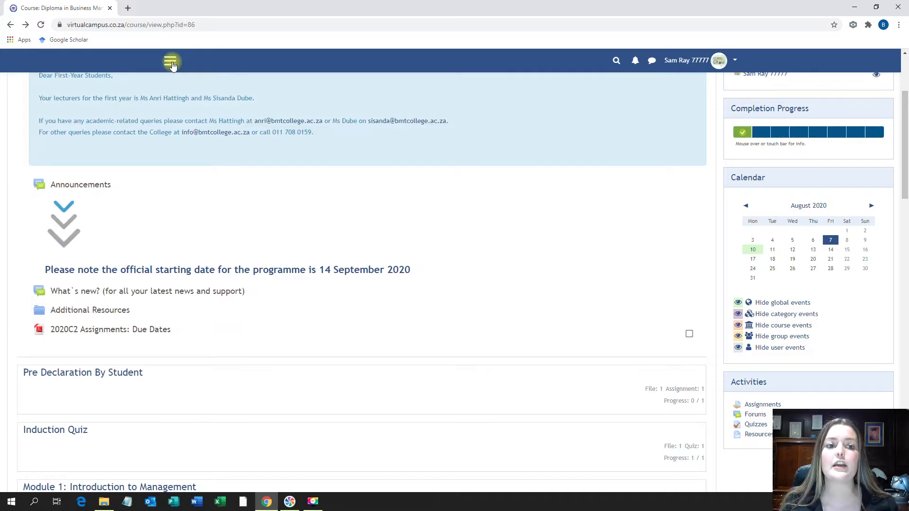
left_click(171, 61)
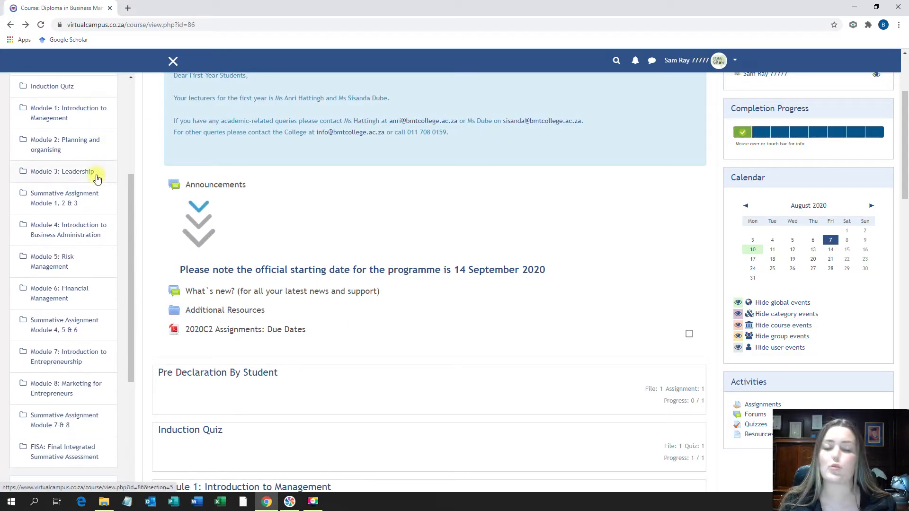
scroll("up", 3)
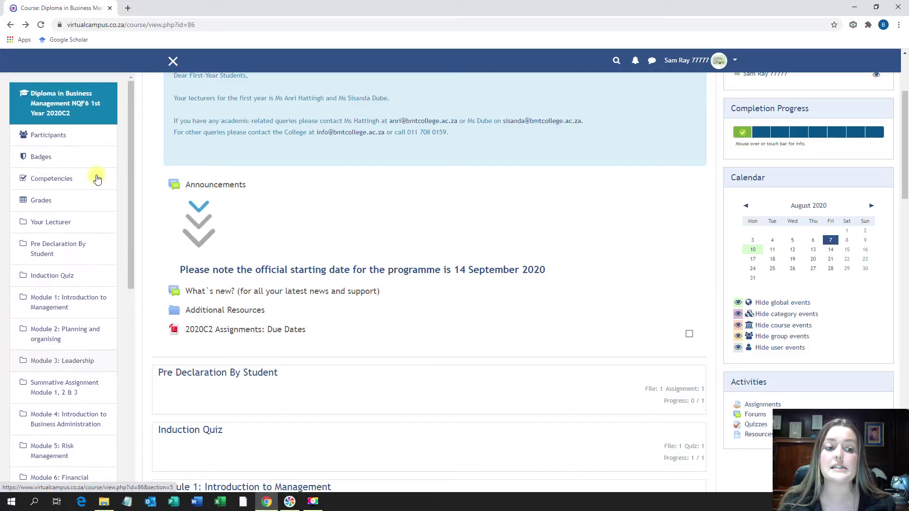
Open Module 1: Introduction to Management and view its textbooks, study guide and formative assignment
left_click(68, 302)
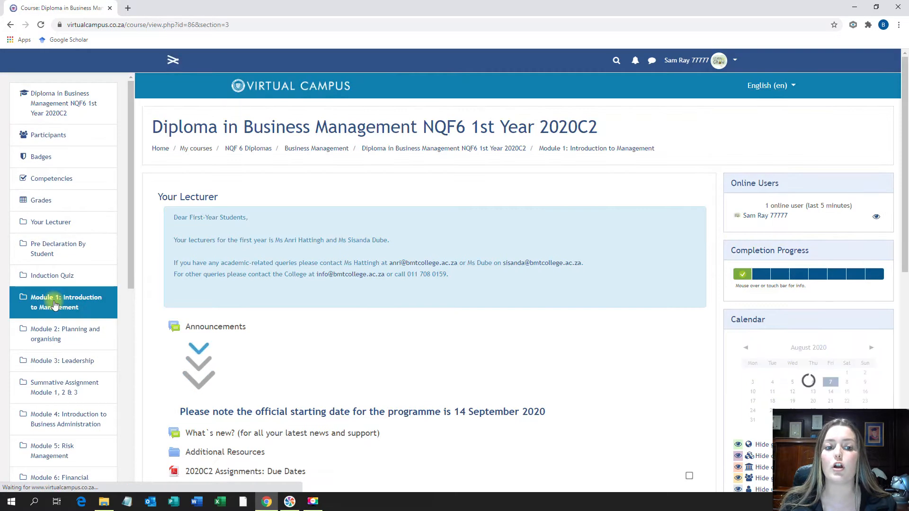
left_click(172, 61)
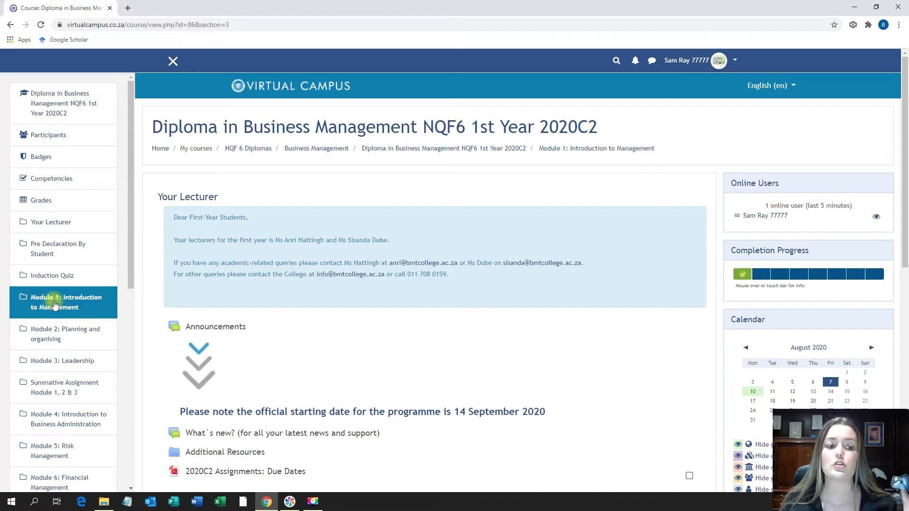
scroll("down", 3)
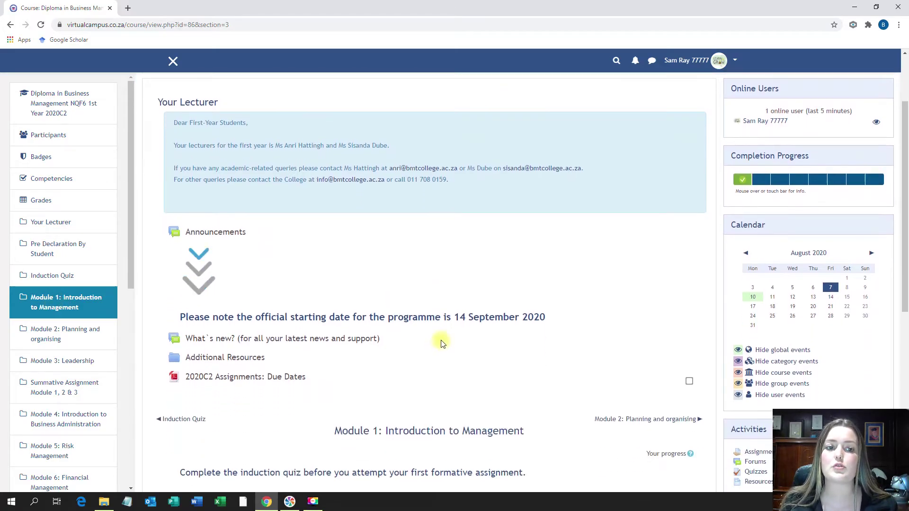
scroll("down", 3)
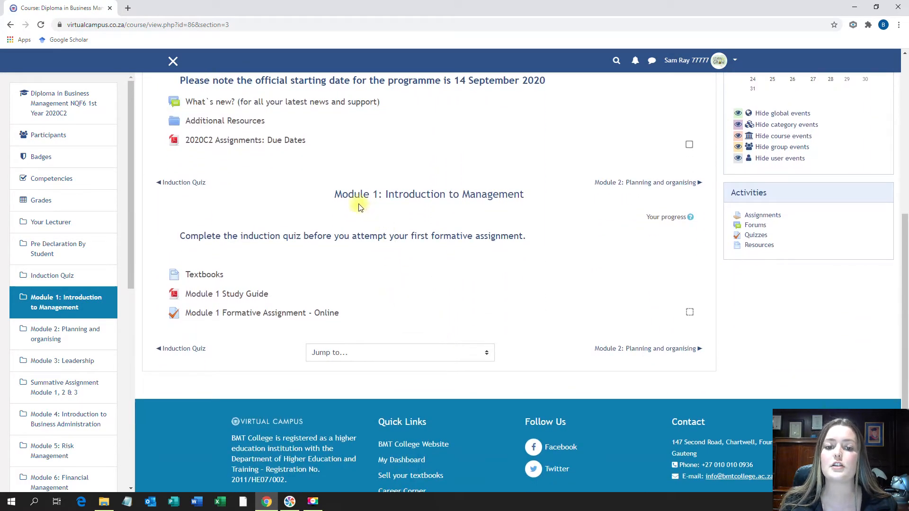
mouse_move(289, 337)
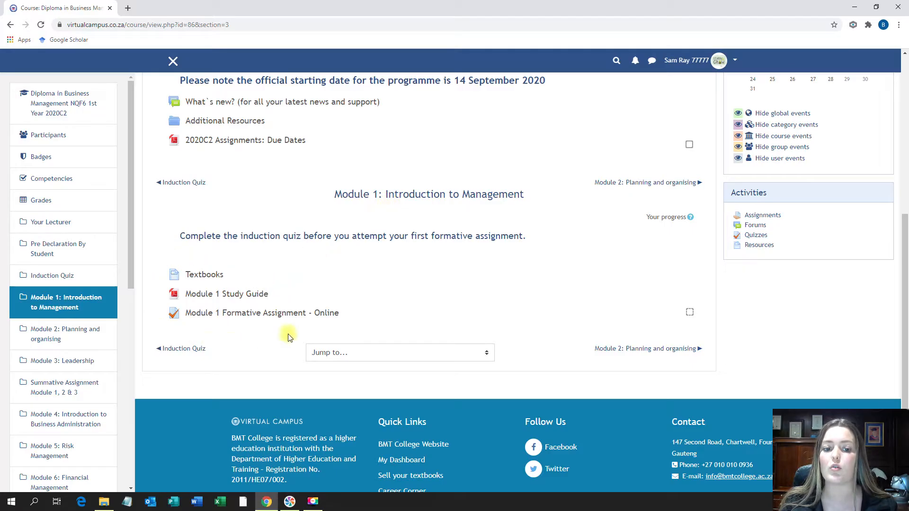
mouse_move(461, 335)
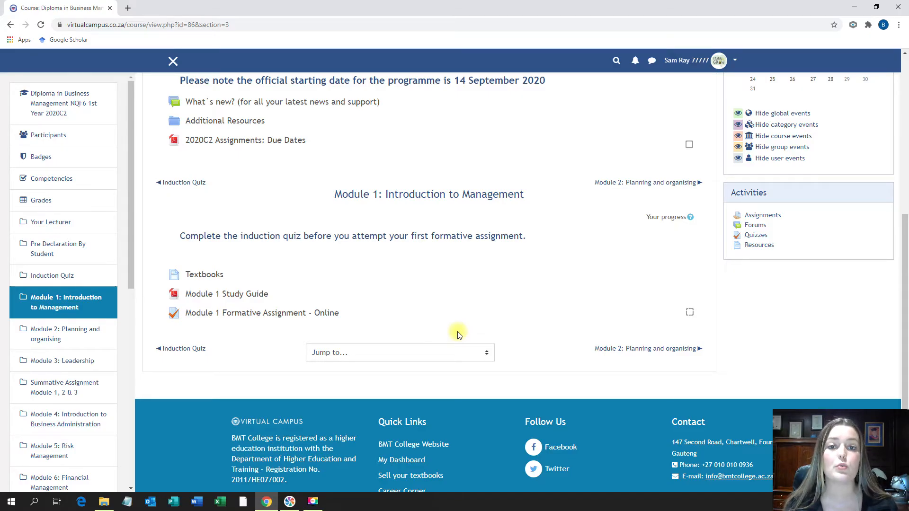
mouse_move(204, 274)
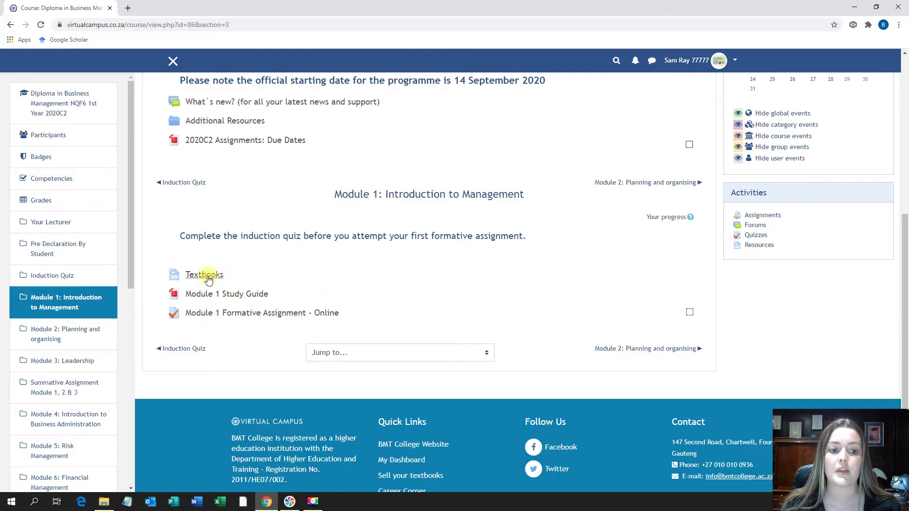
mouse_move(205, 274)
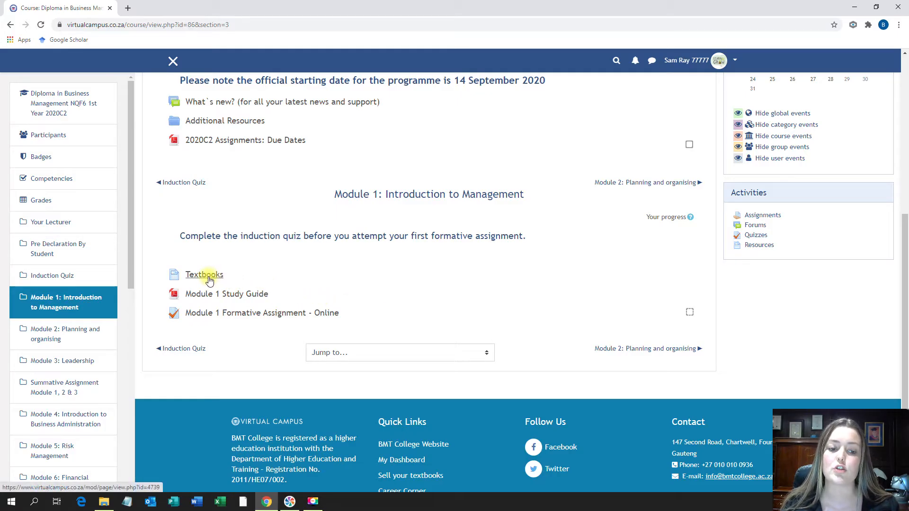
Open the Module 1 Textbooks page and read through the suppliers, prescribed and recommended books
left_click(204, 275)
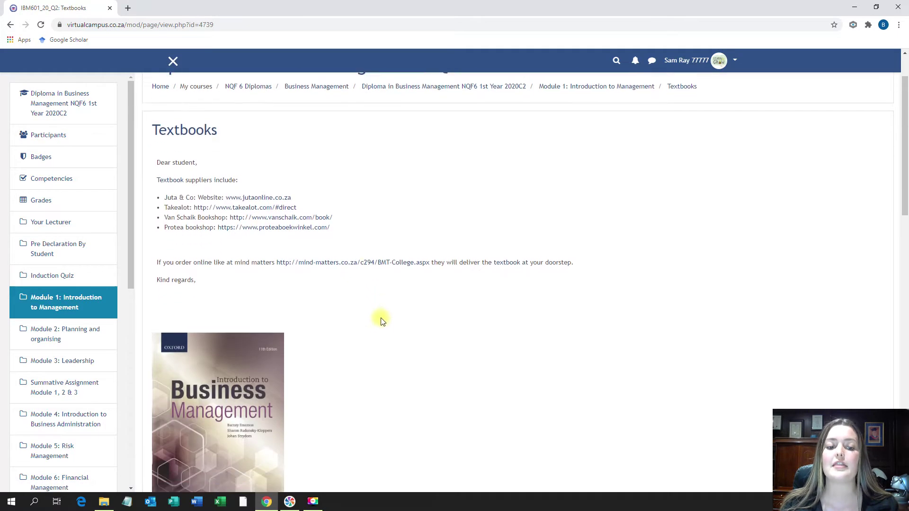
scroll("down", 3)
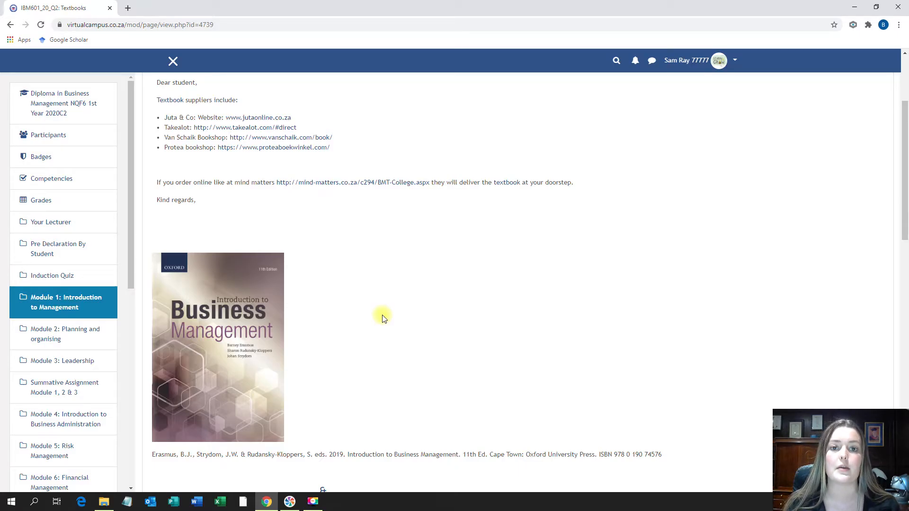
scroll("down", 3)
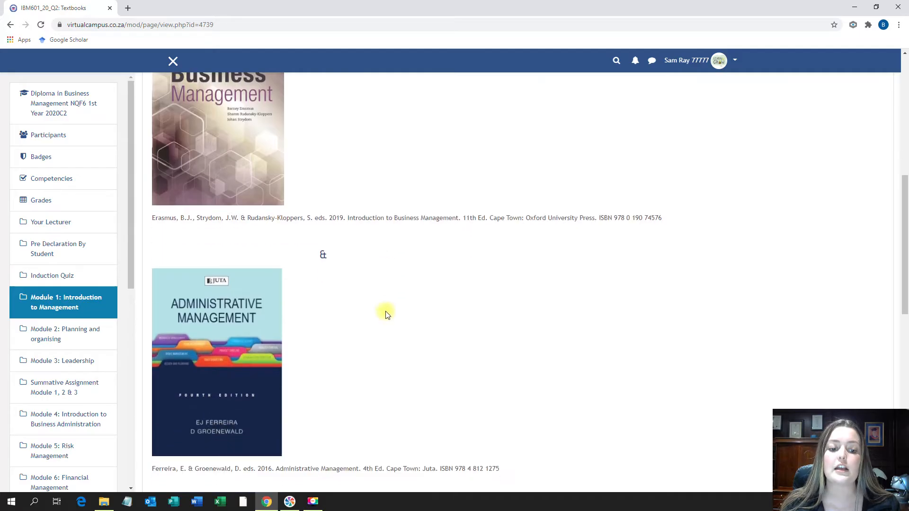
scroll("down", 3)
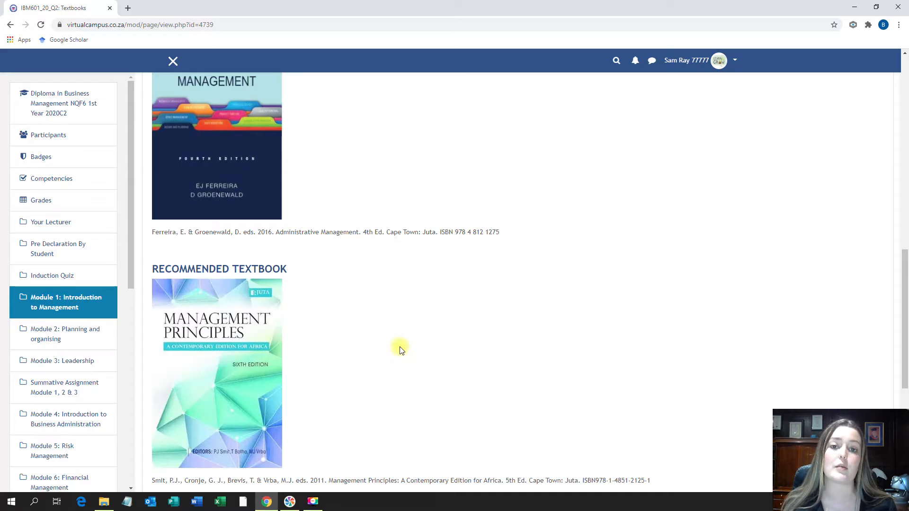
scroll("up", 3)
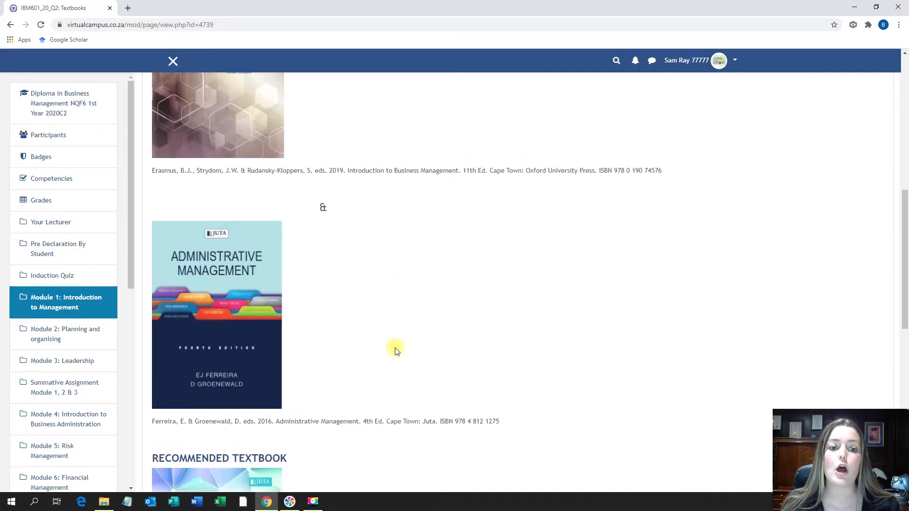
scroll("up", 3)
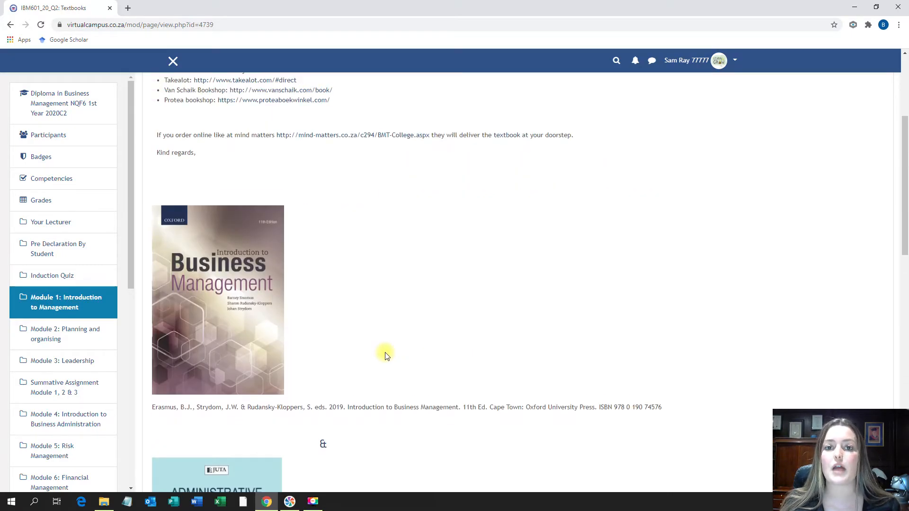
mouse_move(446, 356)
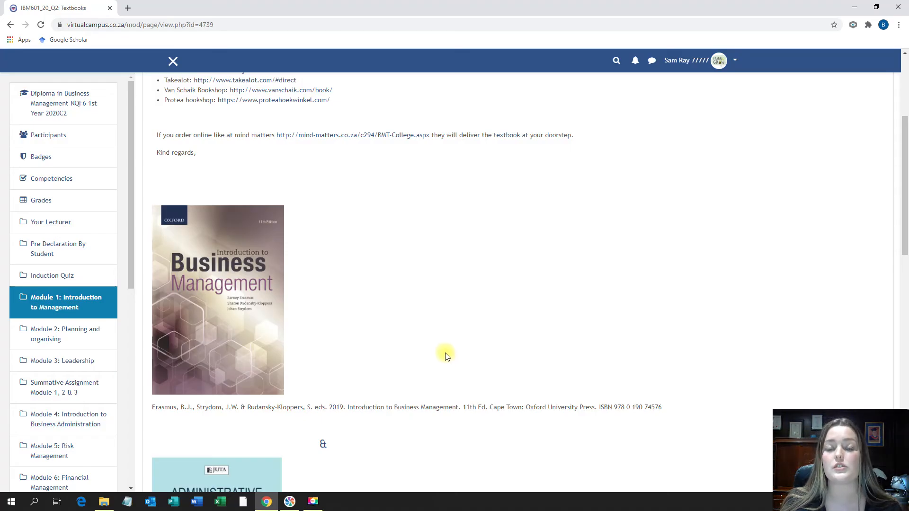
mouse_move(442, 347)
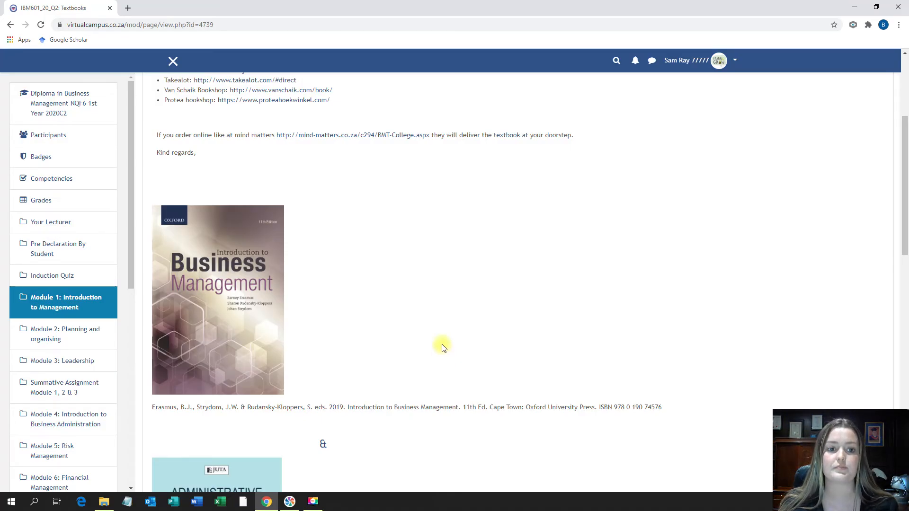
scroll("up", 3)
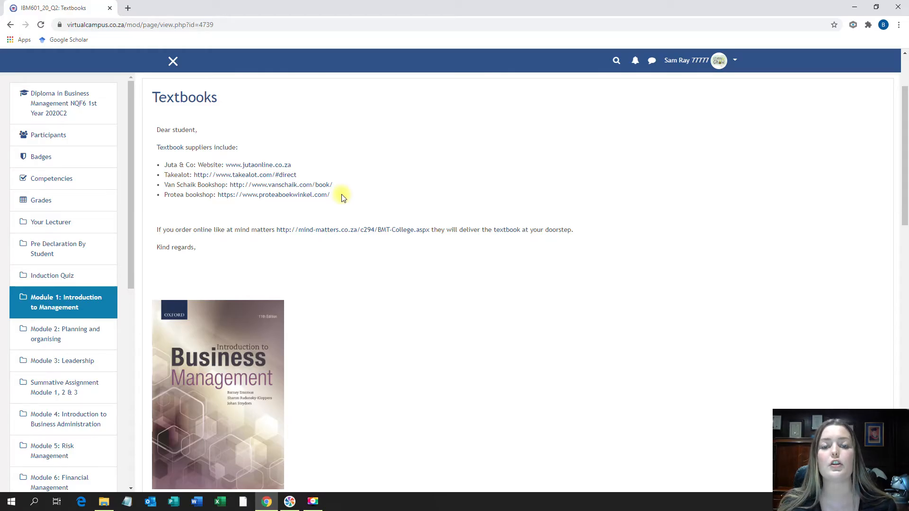
mouse_move(324, 214)
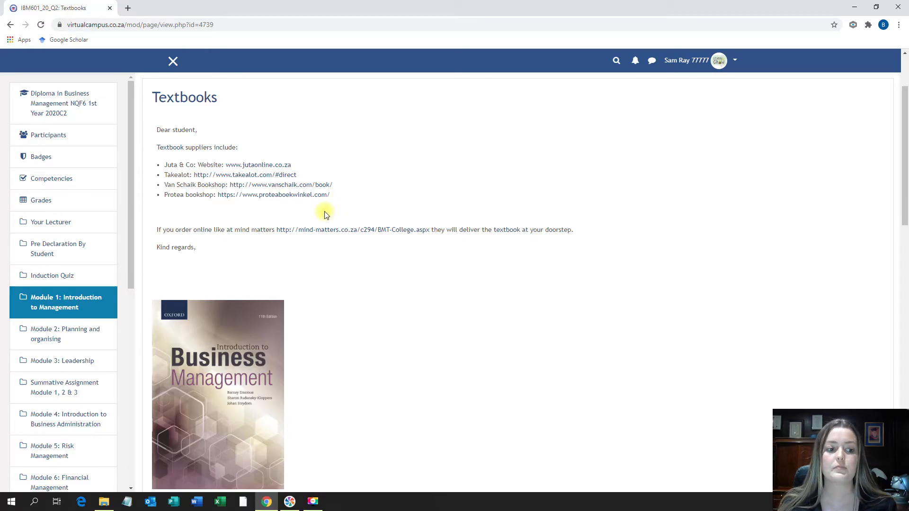
mouse_move(62, 280)
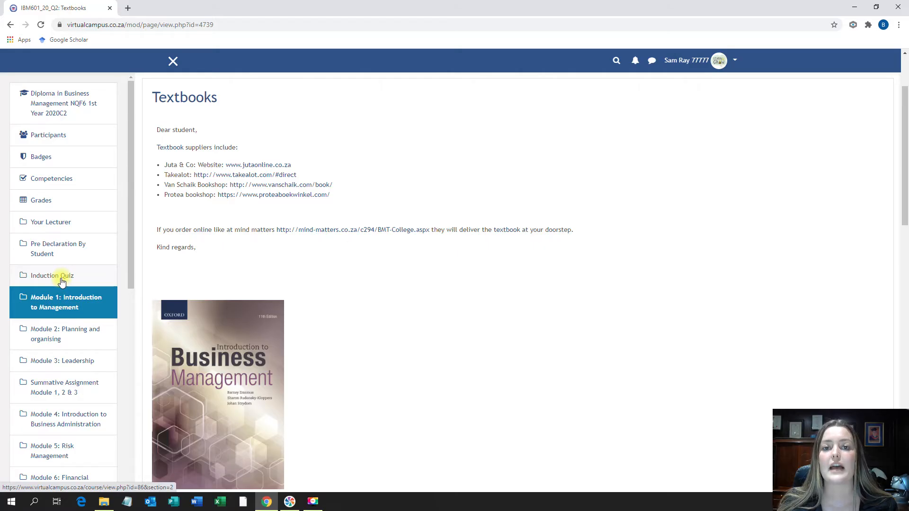
Go to the Induction Quiz section and download the Study for Success Guide
left_click(52, 275)
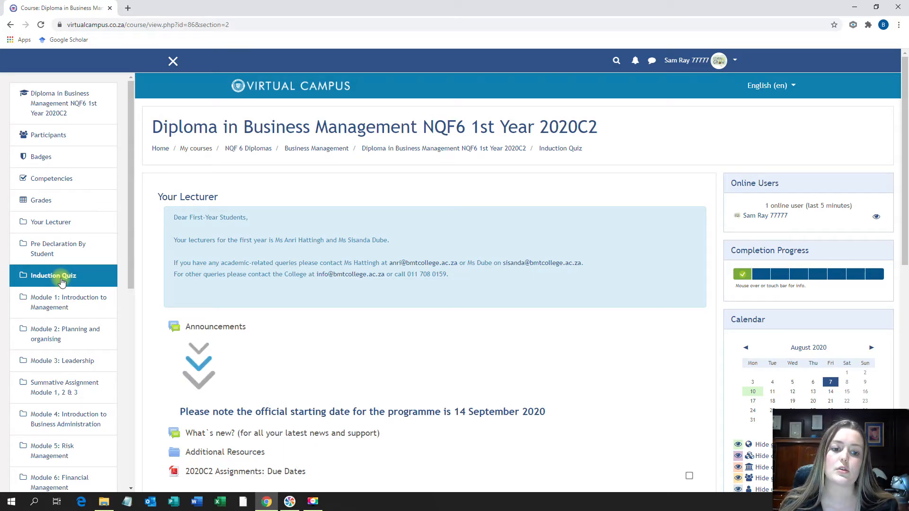
scroll("down", 3)
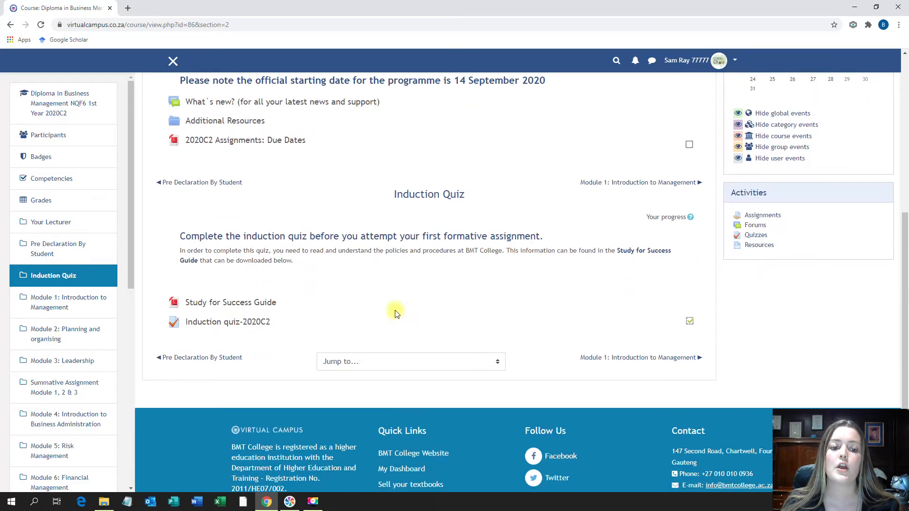
mouse_move(229, 311)
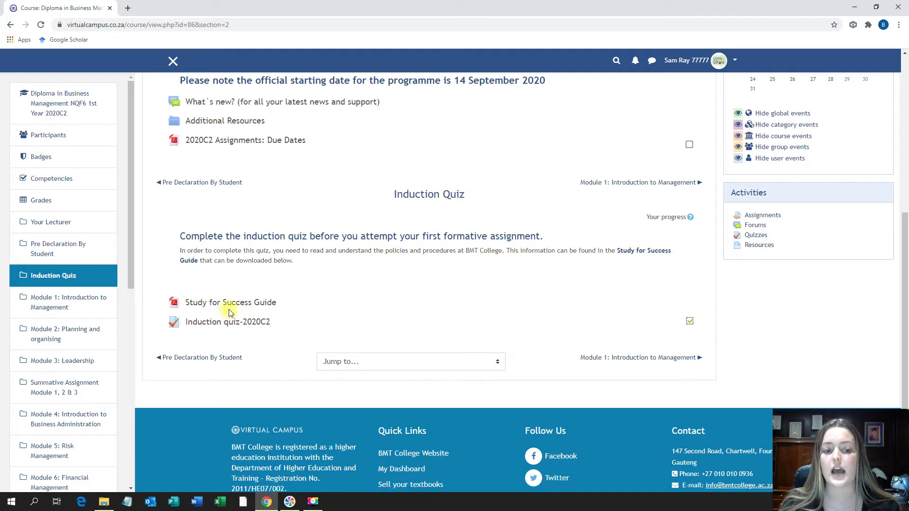
left_click(230, 301)
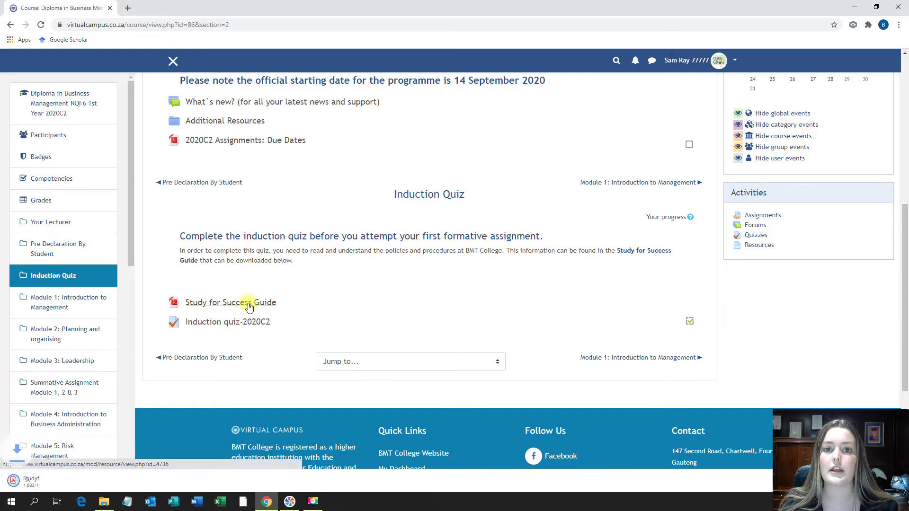
left_click(230, 302)
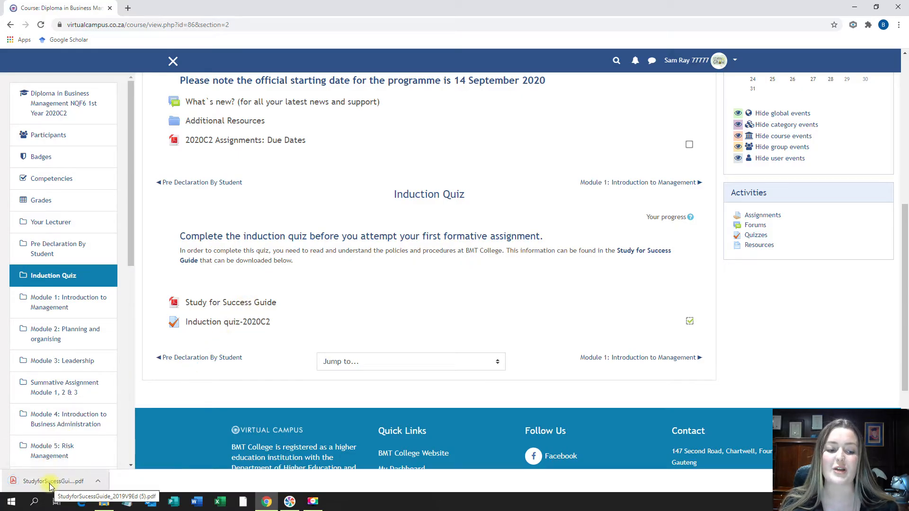
View the downloaded Study for Success Guide PDF, then close it to return to the course
left_click(49, 481)
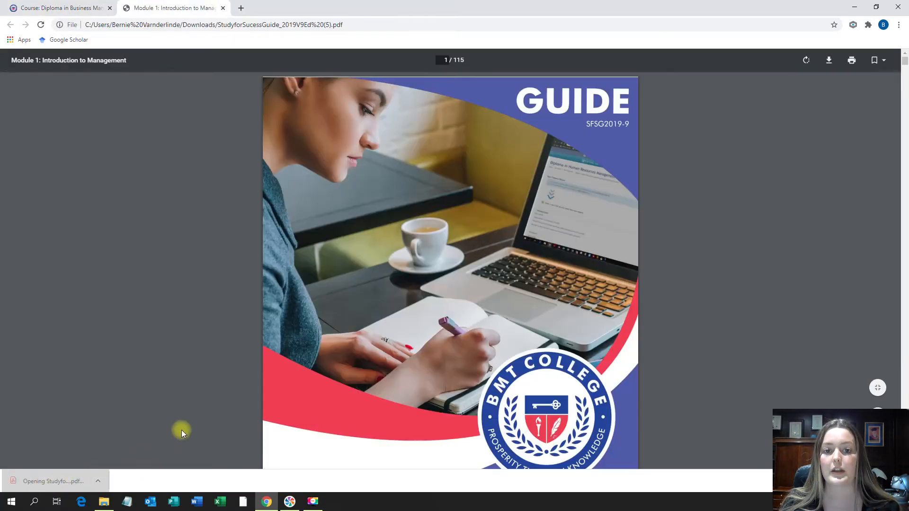
mouse_move(386, 355)
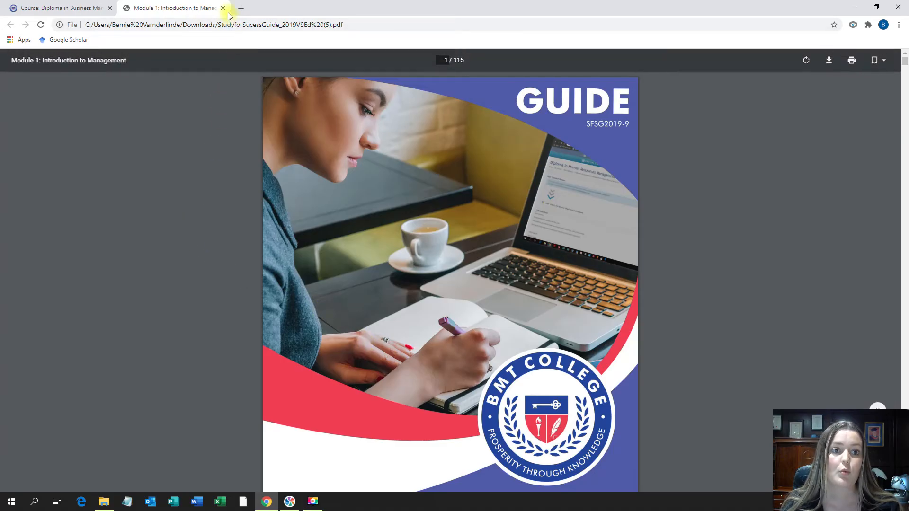
left_click(222, 7)
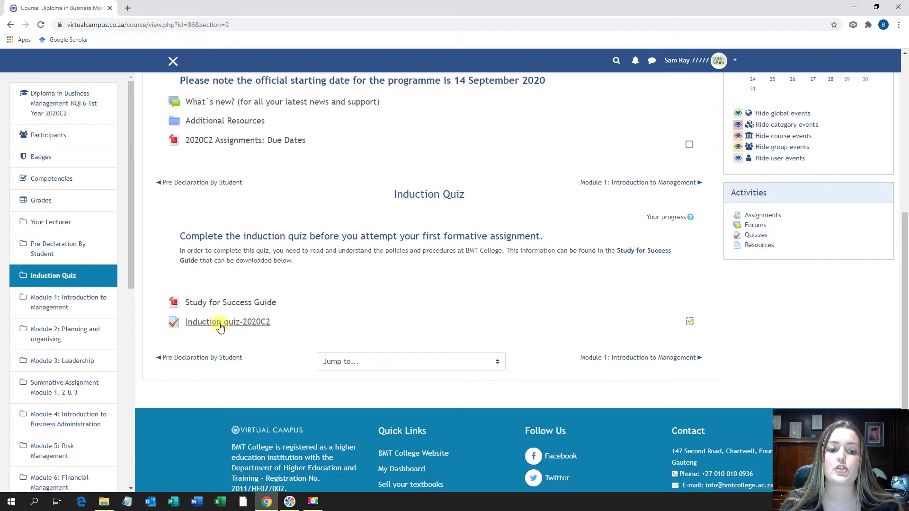
Open Induction quiz-2020C2, review the previous attempts summary and continue the in-progress attempt
left_click(227, 322)
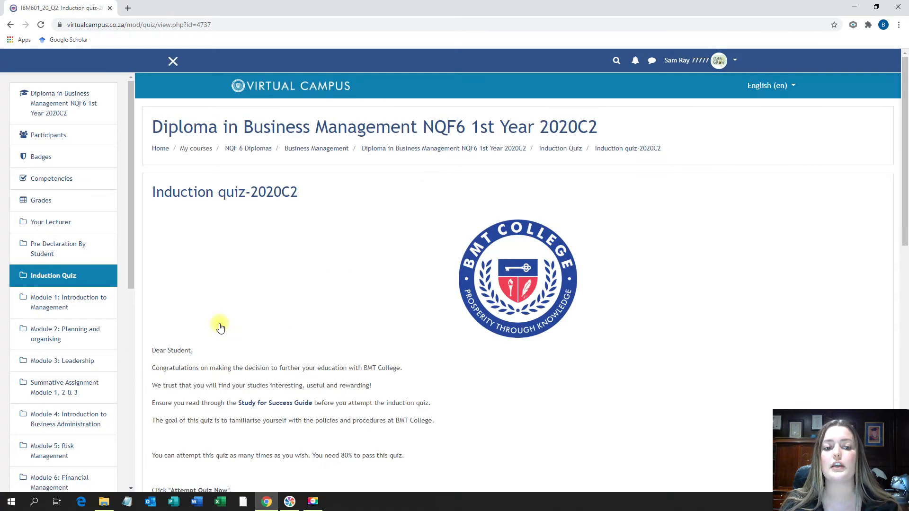
scroll("down", 3)
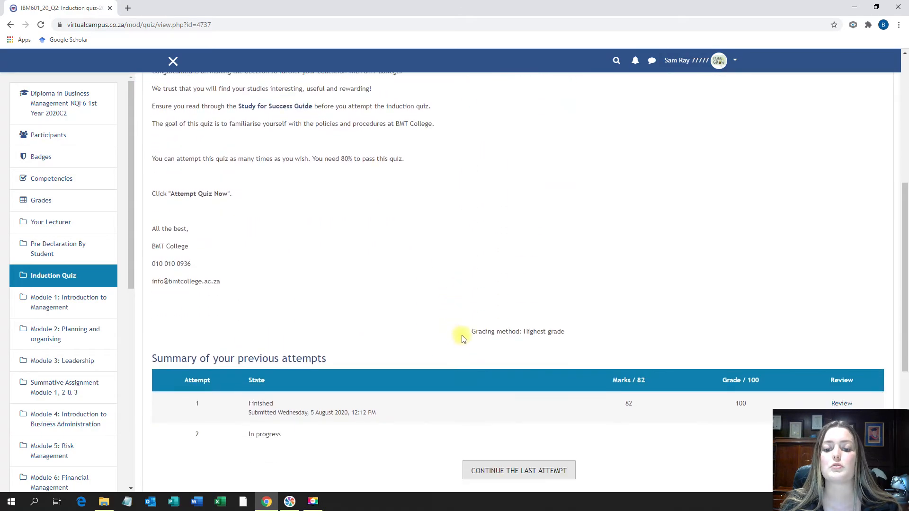
scroll("down", 3)
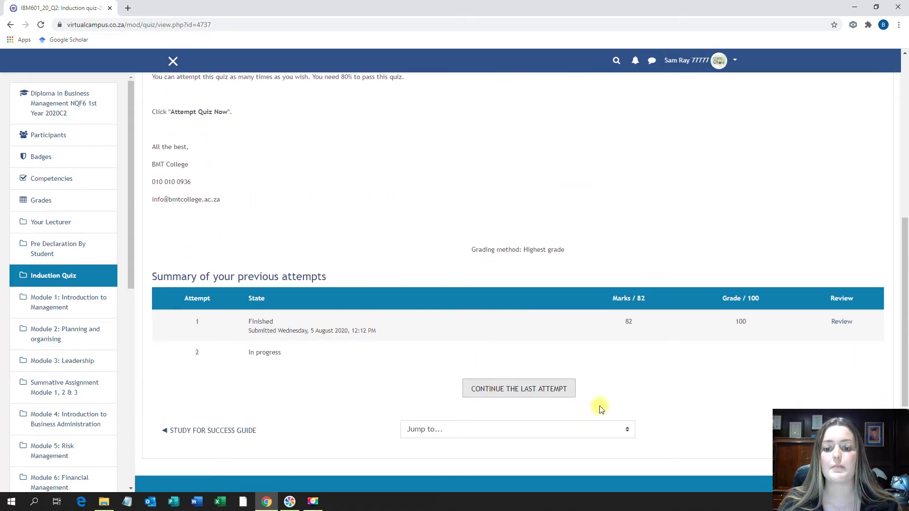
mouse_move(585, 388)
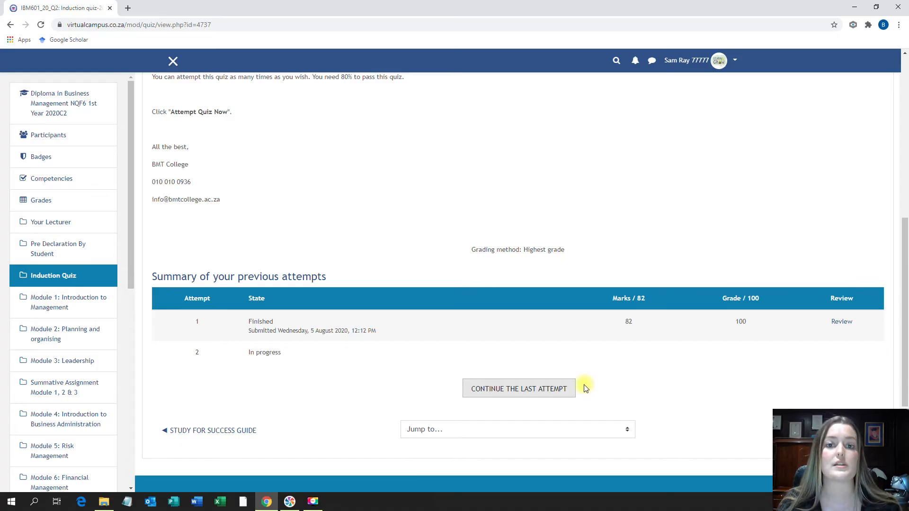
mouse_move(554, 392)
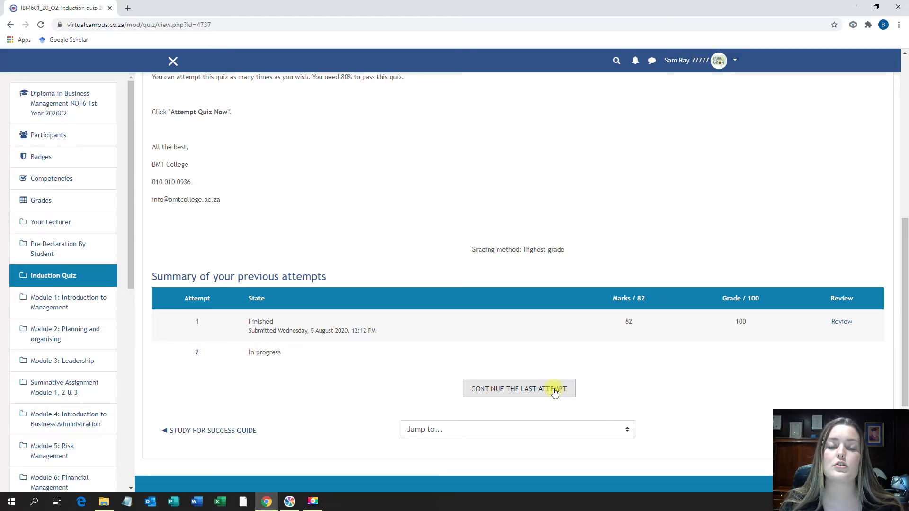
mouse_move(409, 348)
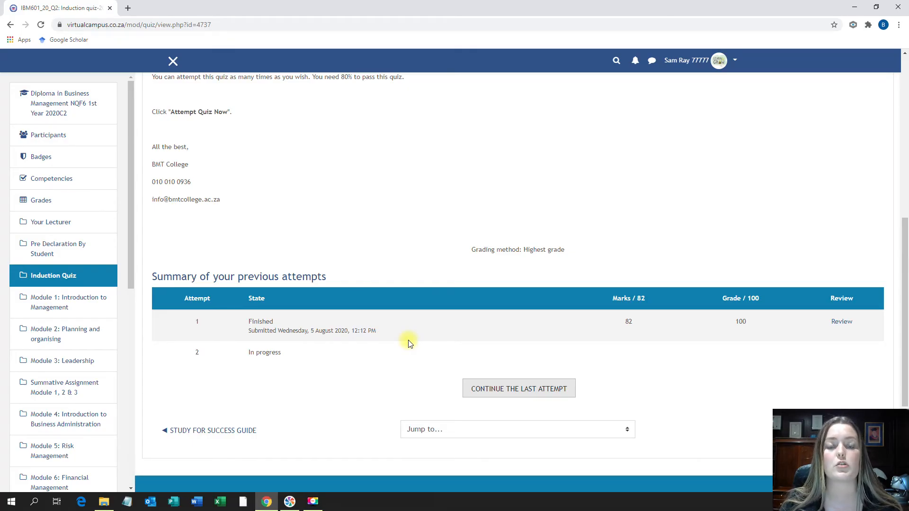
mouse_move(463, 364)
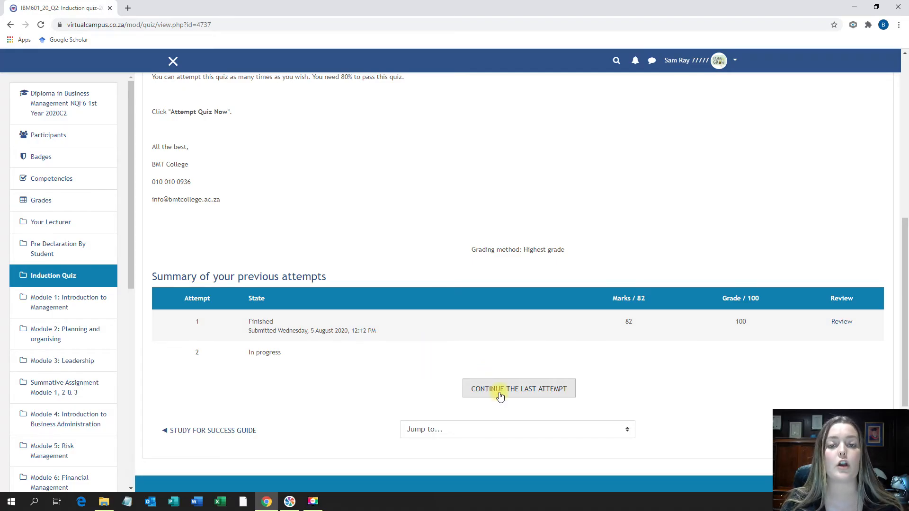
left_click(517, 388)
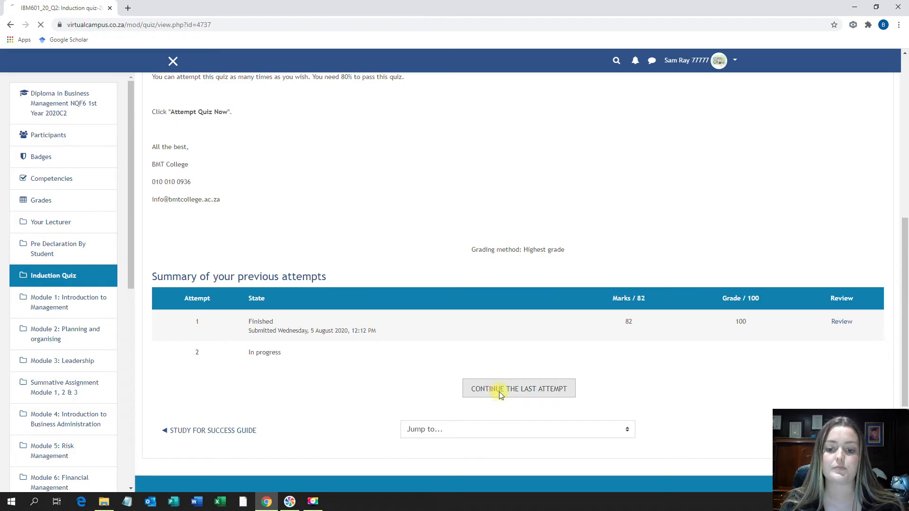
Move past the welcome note and questions 1–4 to the quiz's second page with questions 5–7
left_click(517, 389)
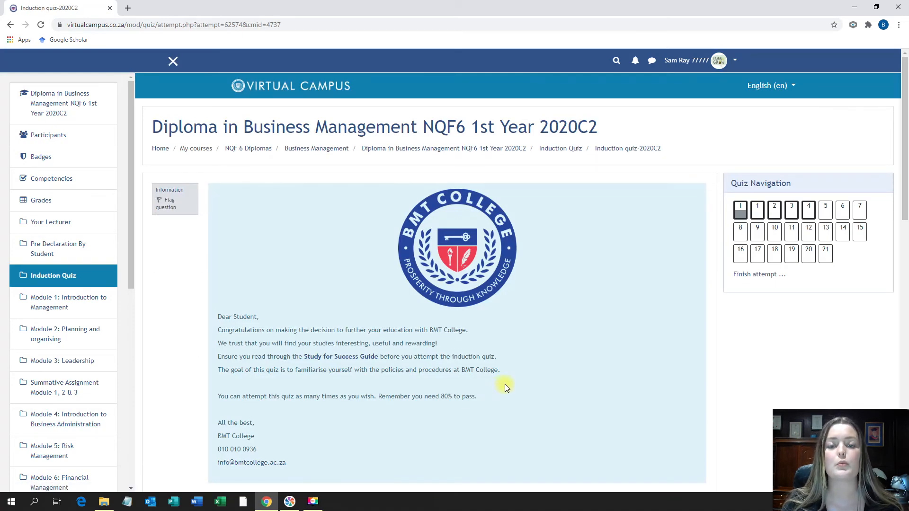
scroll("down", 3)
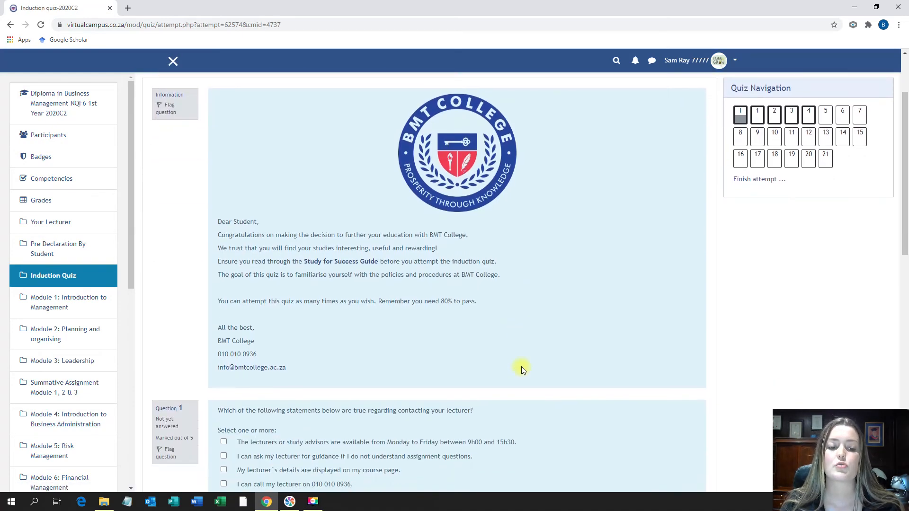
scroll("down", 3)
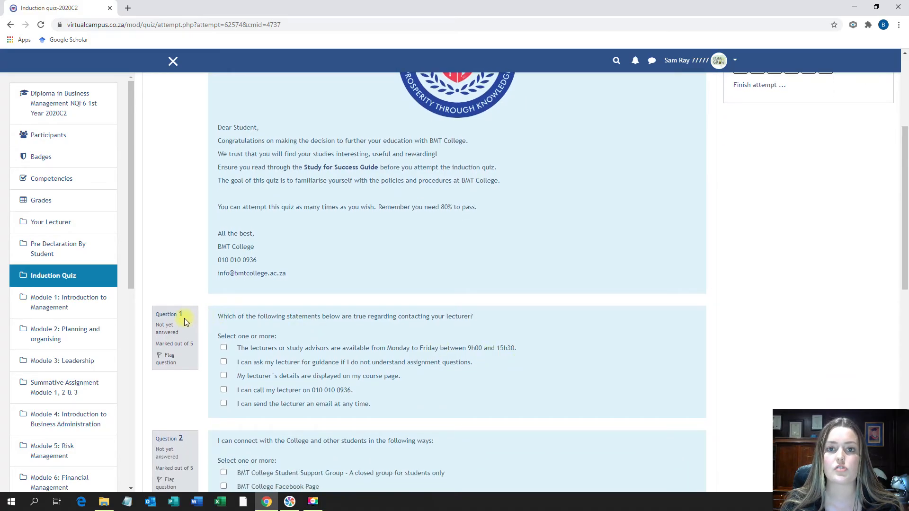
scroll("down", 3)
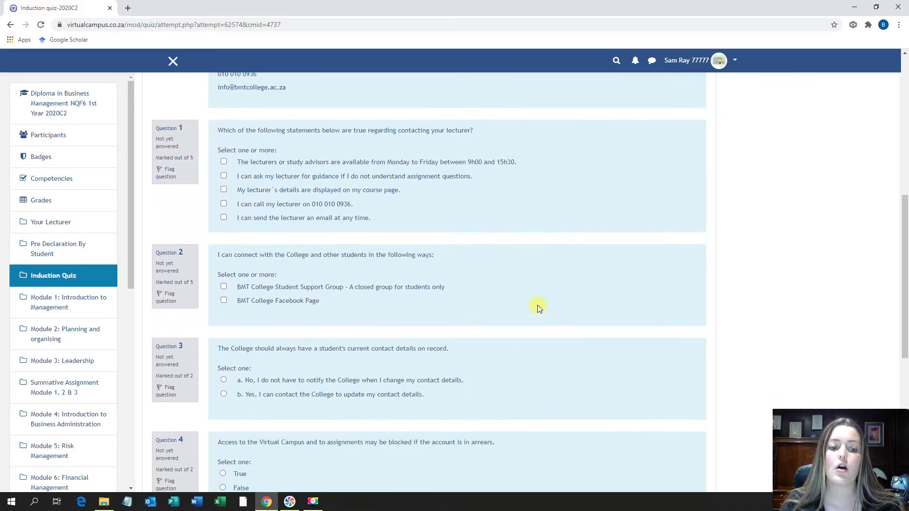
scroll("down", 3)
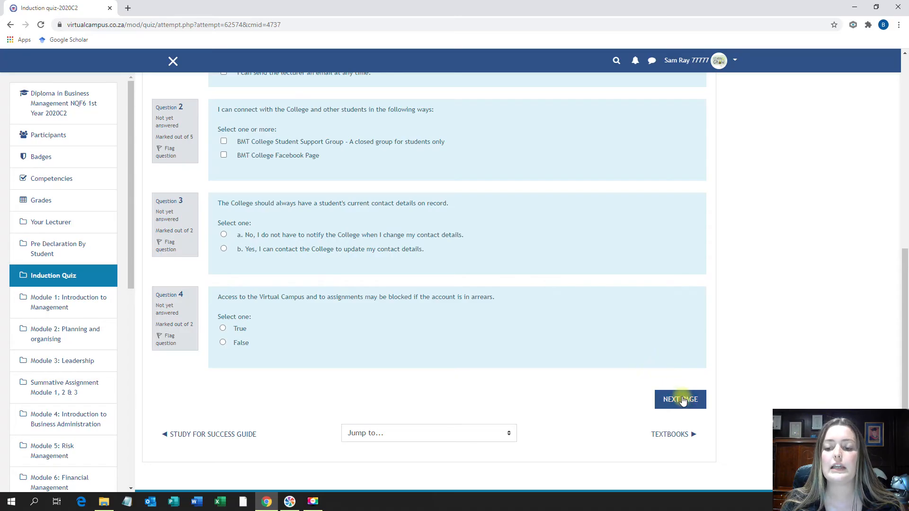
left_click(680, 400)
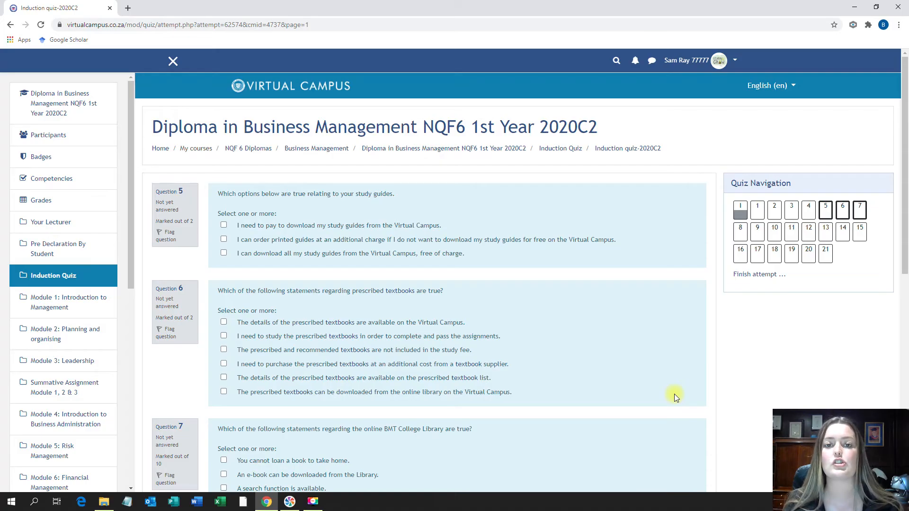
mouse_move(631, 387)
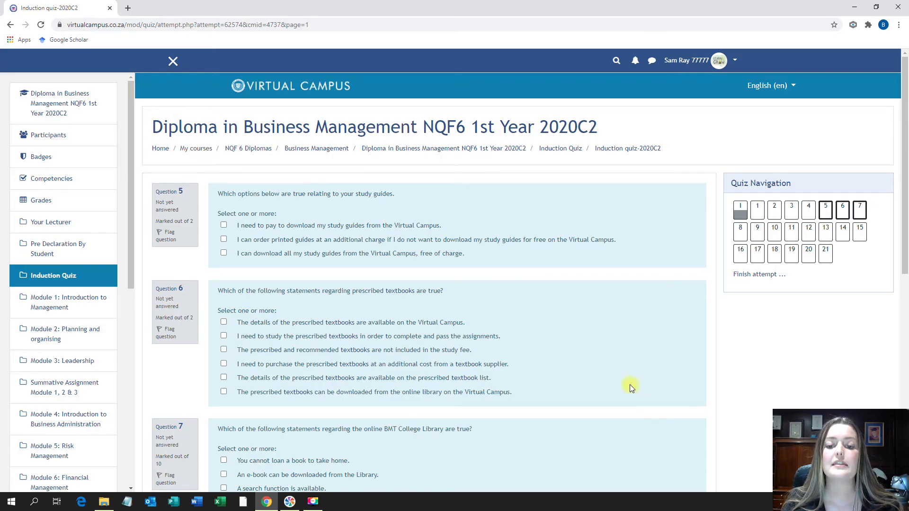
mouse_move(624, 385)
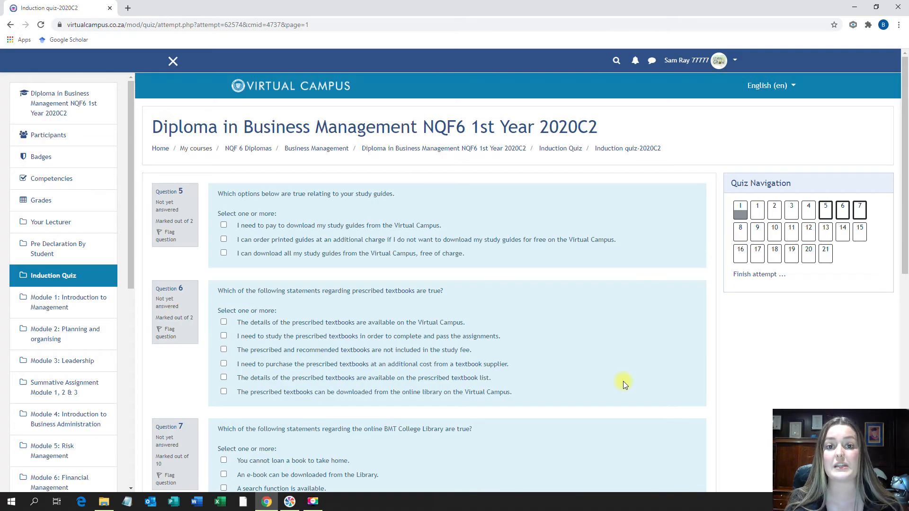
mouse_move(620, 324)
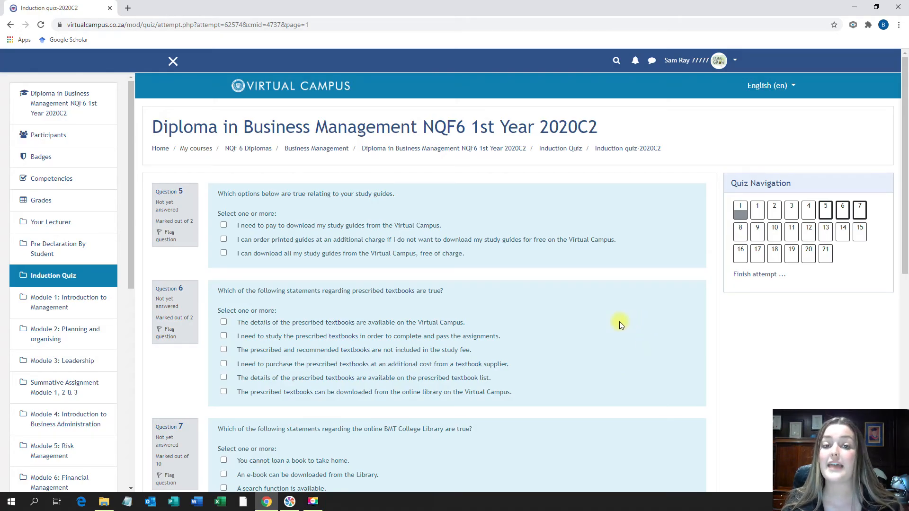
mouse_move(597, 339)
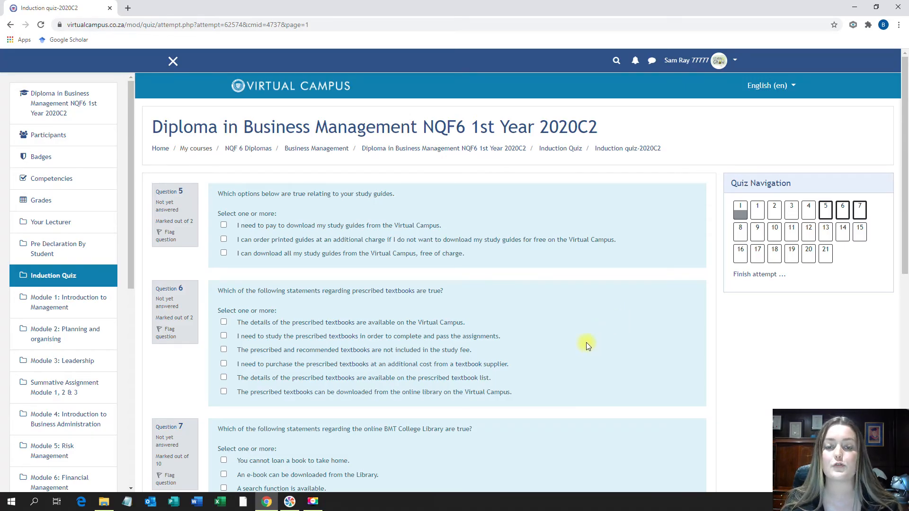
mouse_move(369, 283)
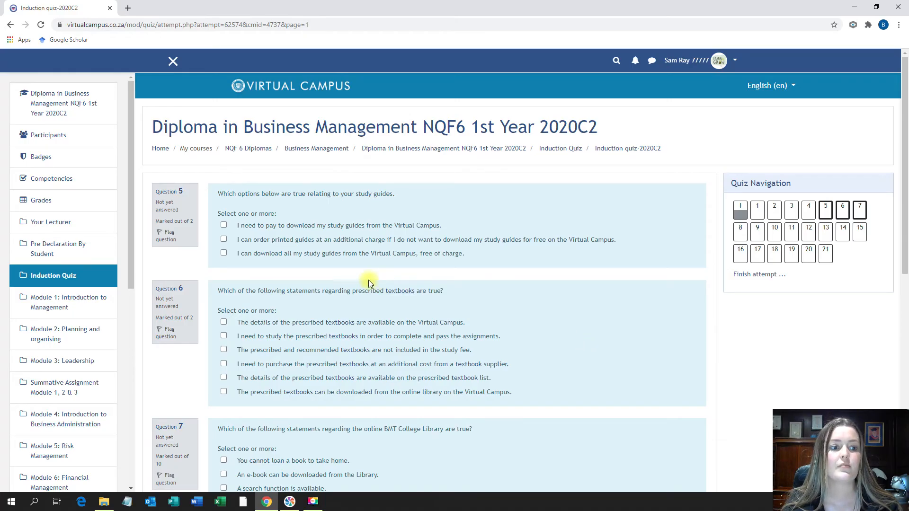
mouse_move(53, 278)
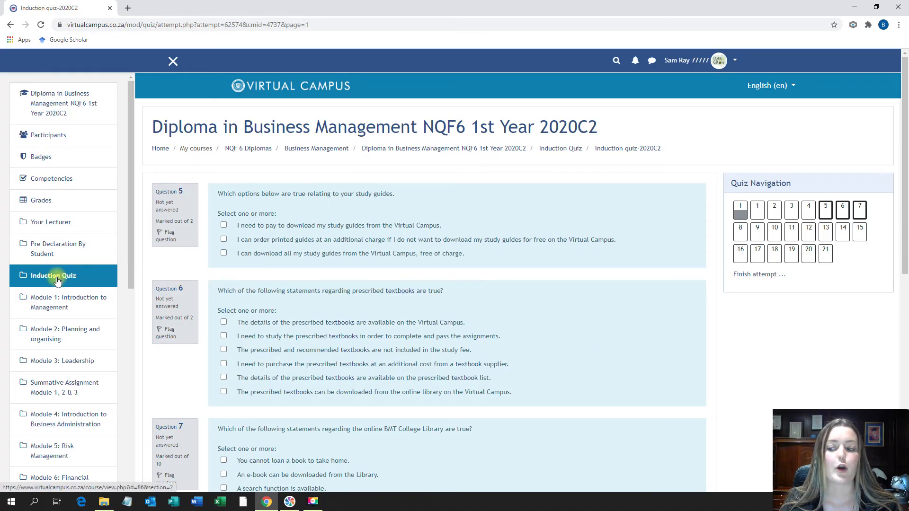
Leave the quiz for Module 1: Introduction to Management and download the Module 1 Study Guide
left_click(53, 275)
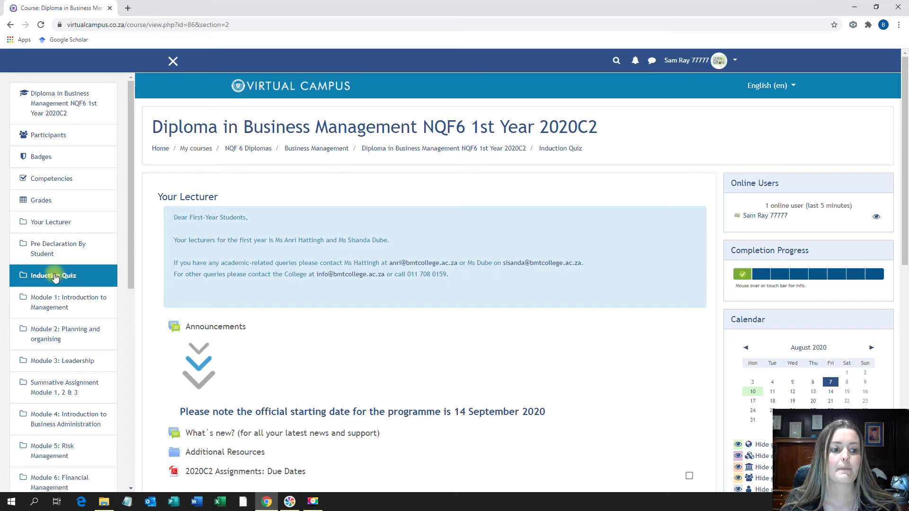
left_click(68, 302)
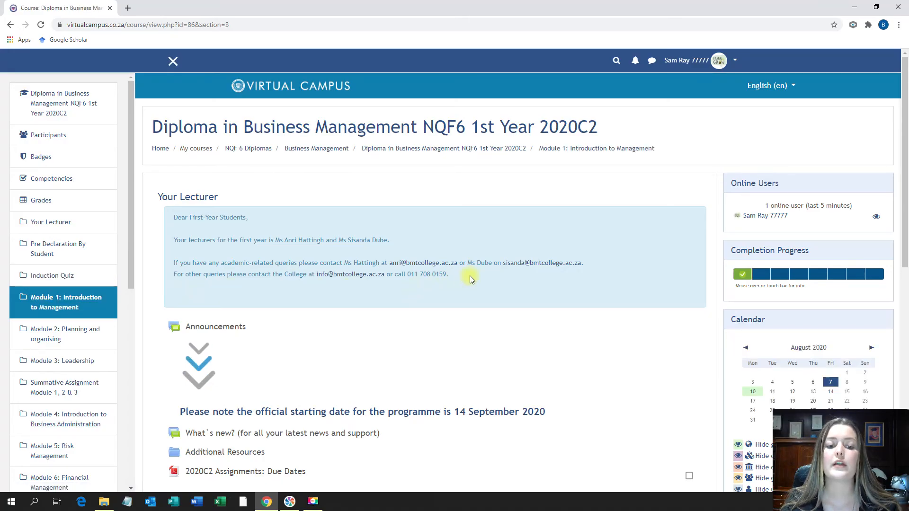
scroll("down", 3)
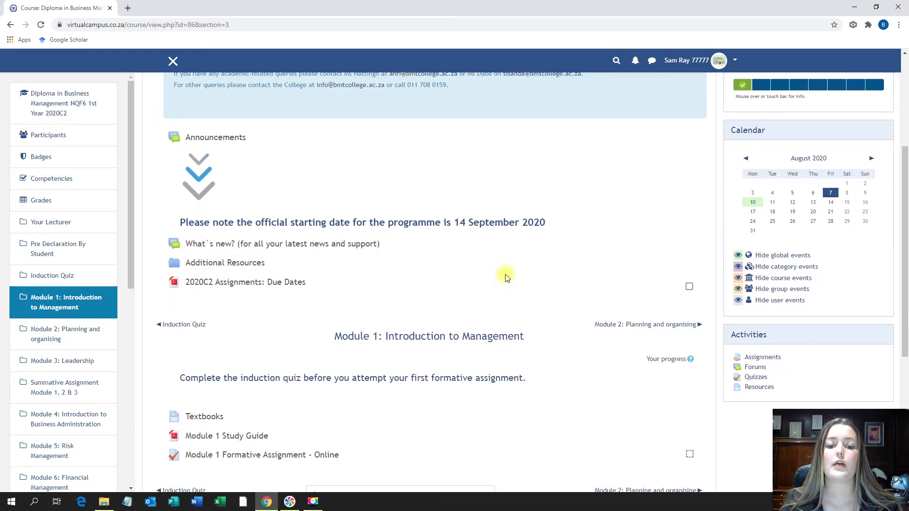
scroll("down", 3)
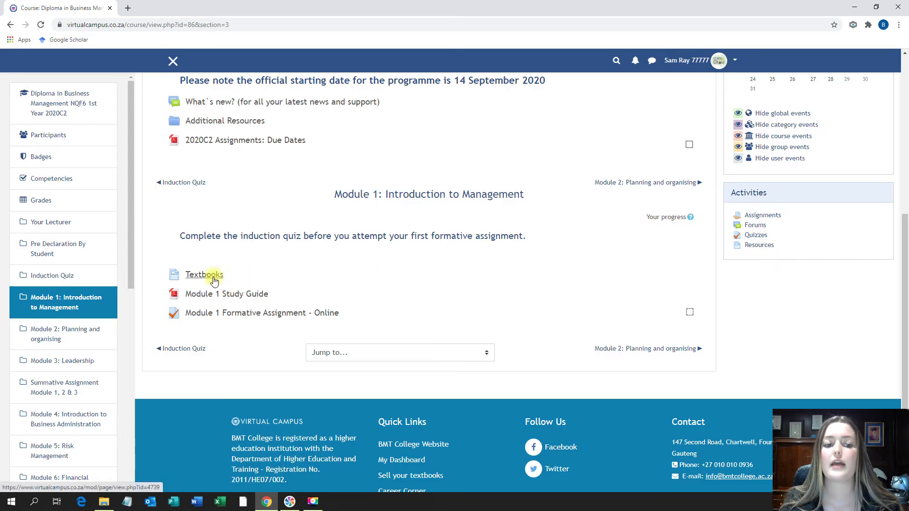
mouse_move(218, 302)
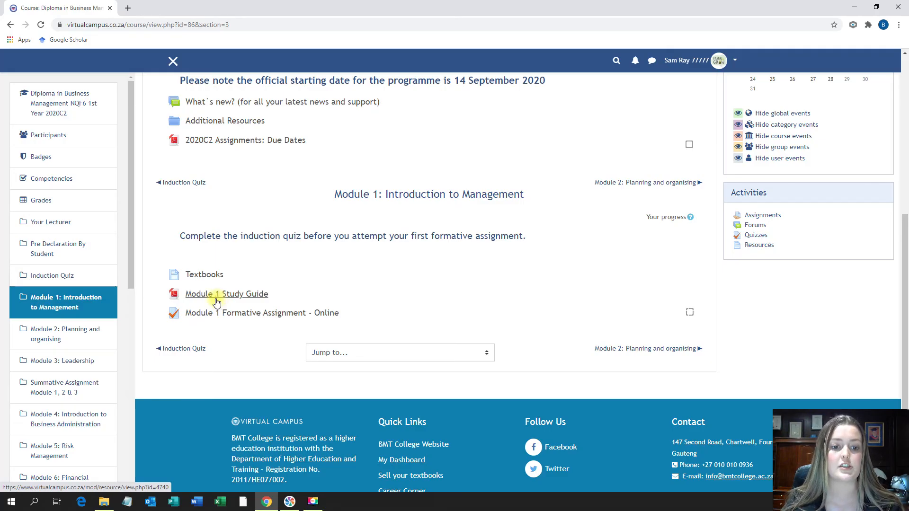
mouse_move(385, 325)
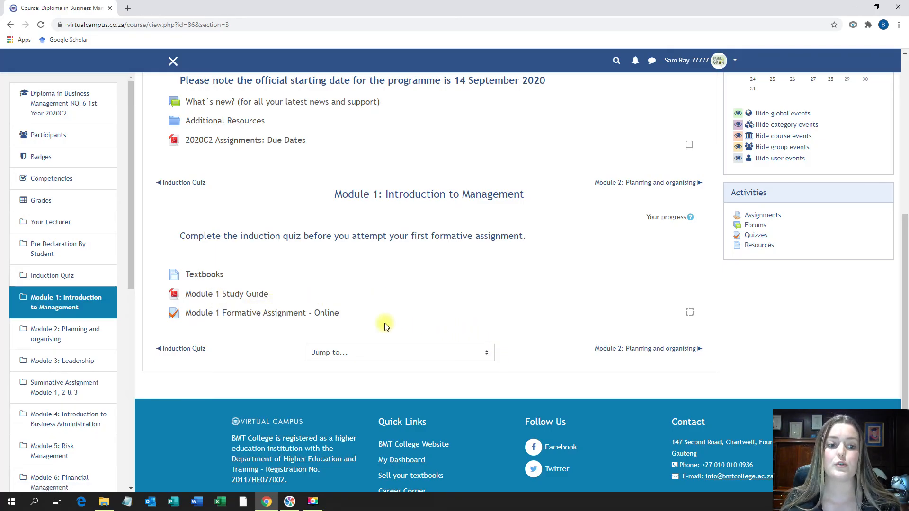
left_click(226, 293)
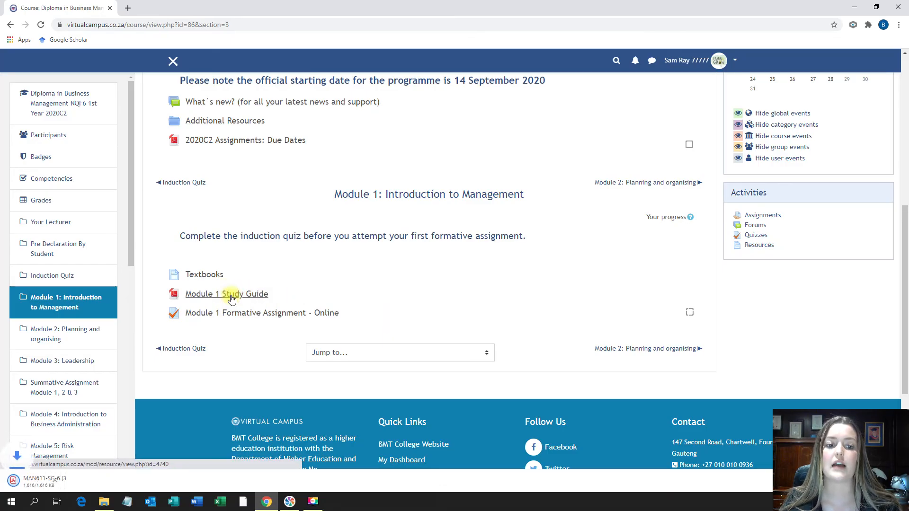
Open the downloaded Module 1 Study Guide PDF, scroll through to the Managerial Roles section, then close it
left_click(226, 293)
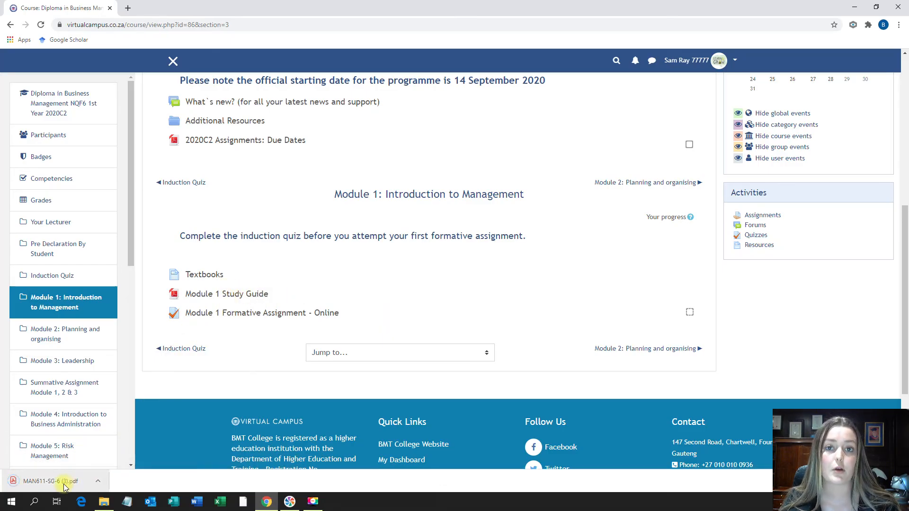
left_click(49, 481)
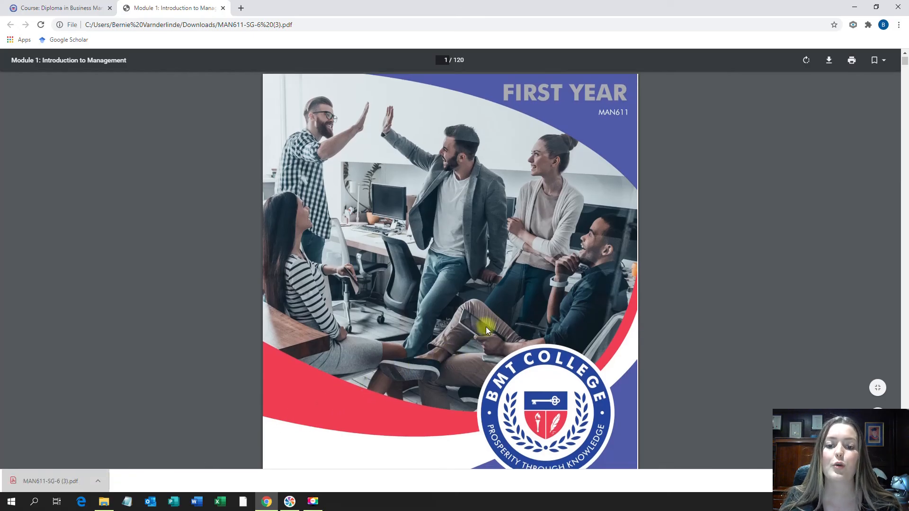
scroll("down", 3)
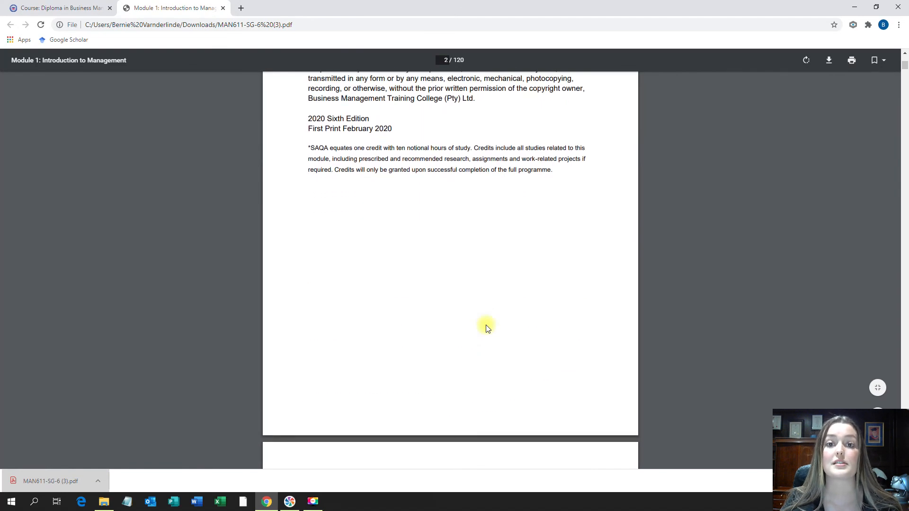
scroll("down", 3)
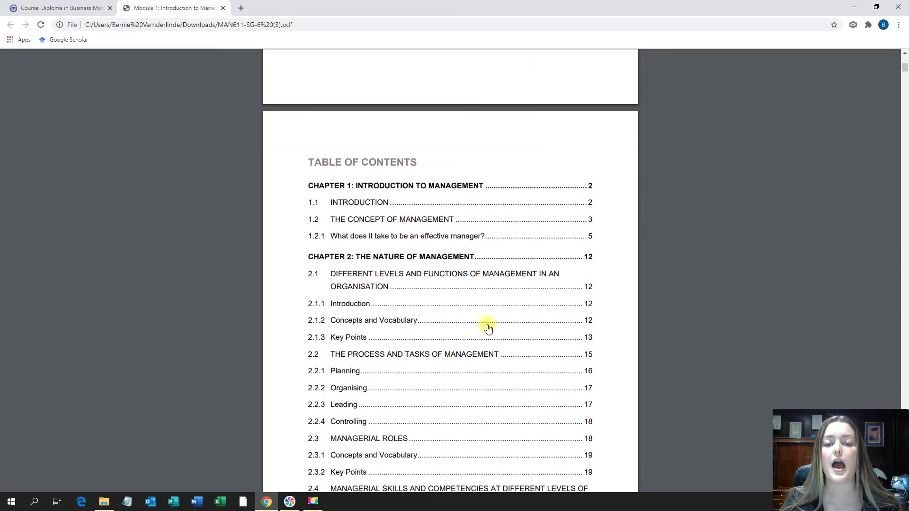
mouse_move(474, 325)
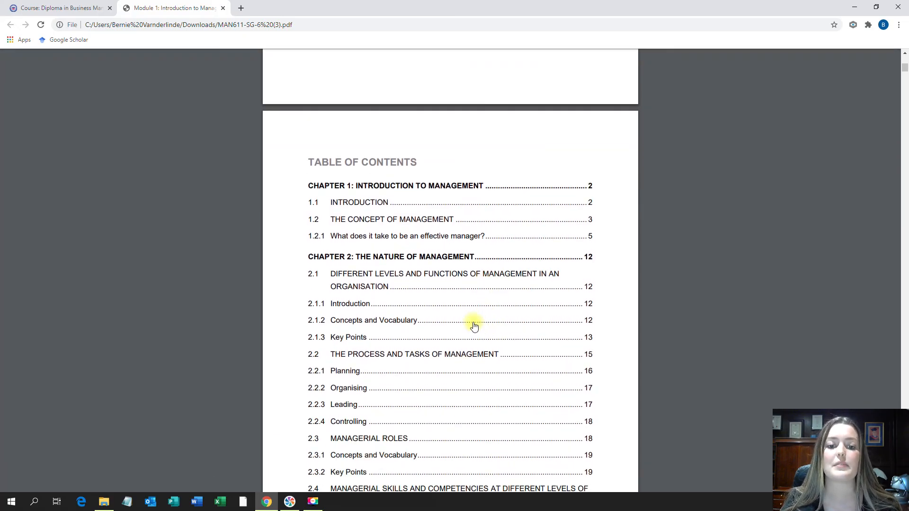
mouse_move(361, 424)
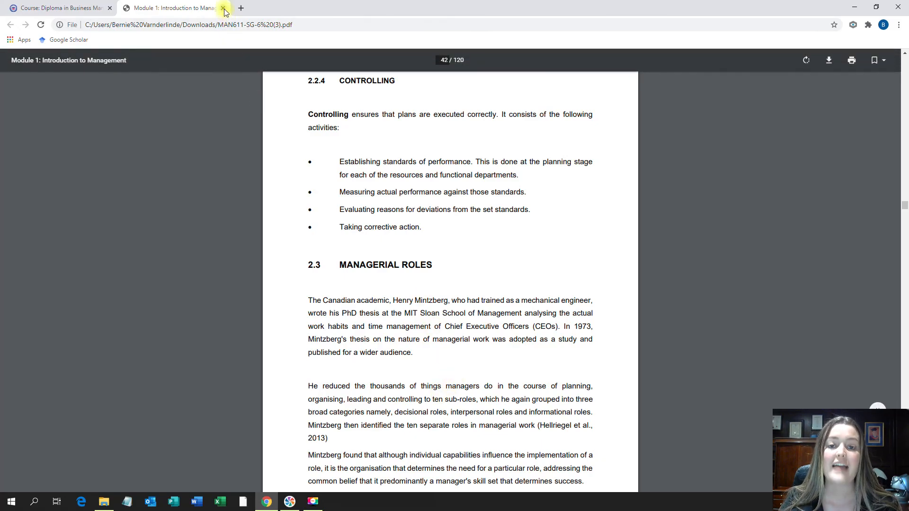
left_click(223, 8)
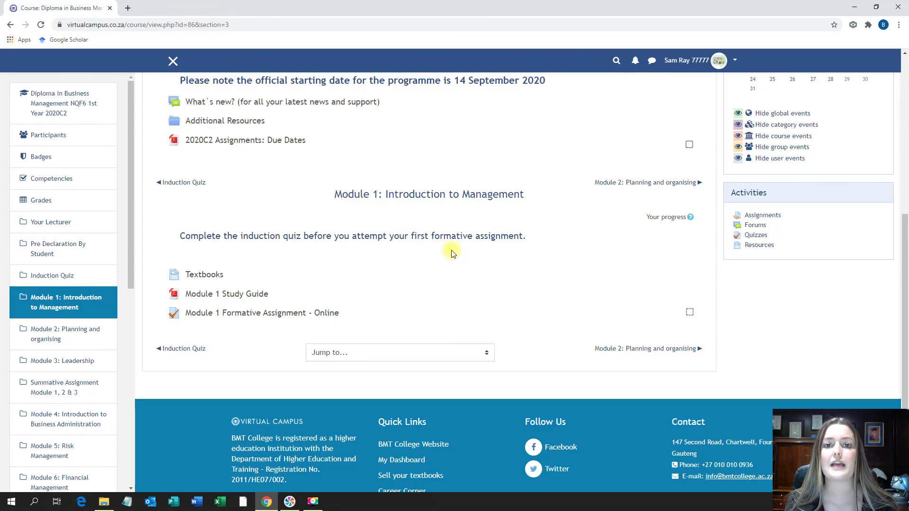
mouse_move(464, 278)
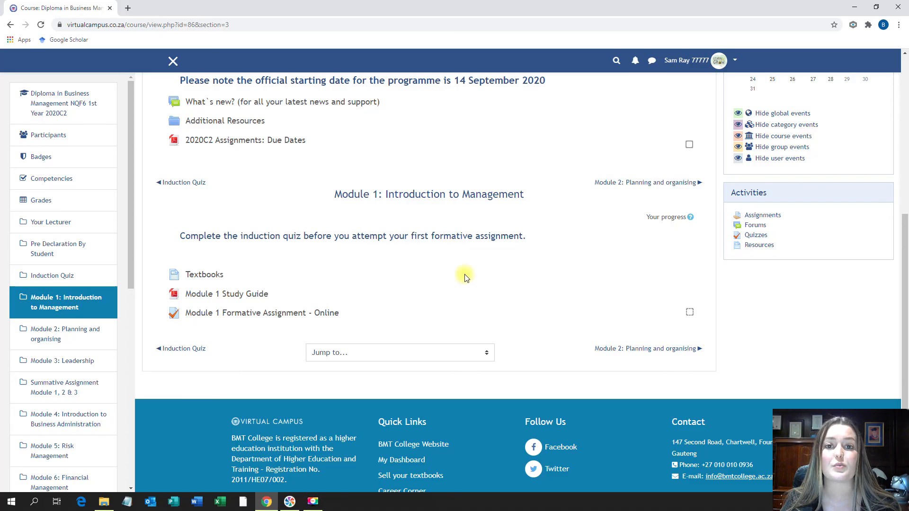
mouse_move(608, 306)
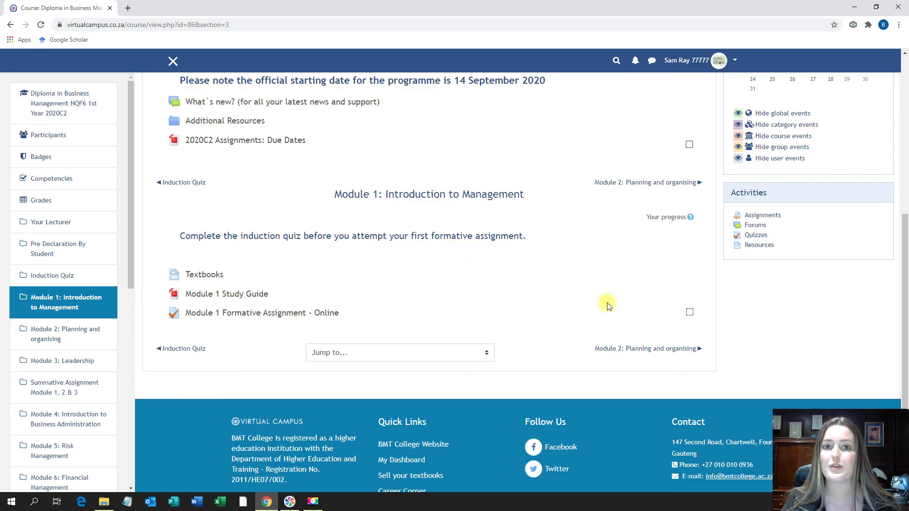